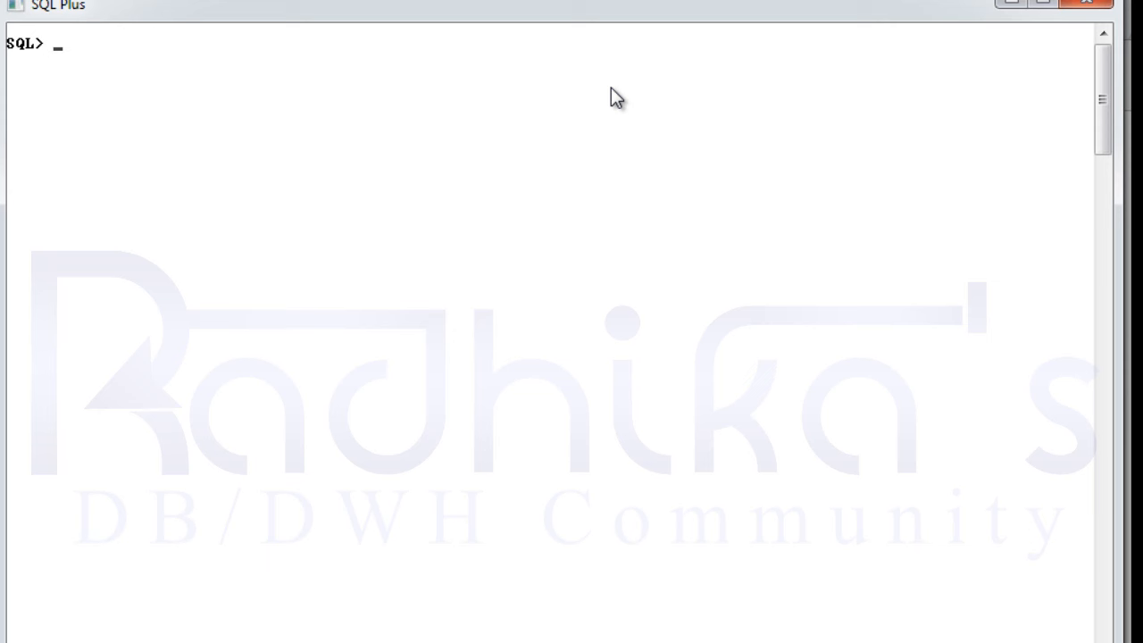
# Type a 'with clause' label and begin the template 'with name_query as'.
pyautogui.write('wi')
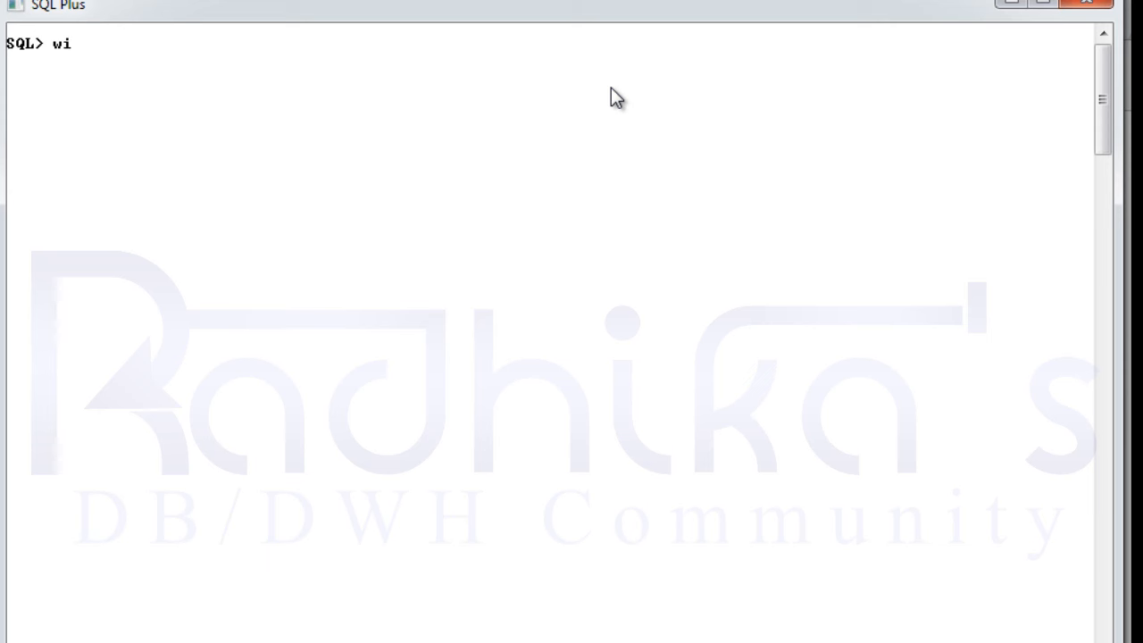
pyautogui.write('th clause')
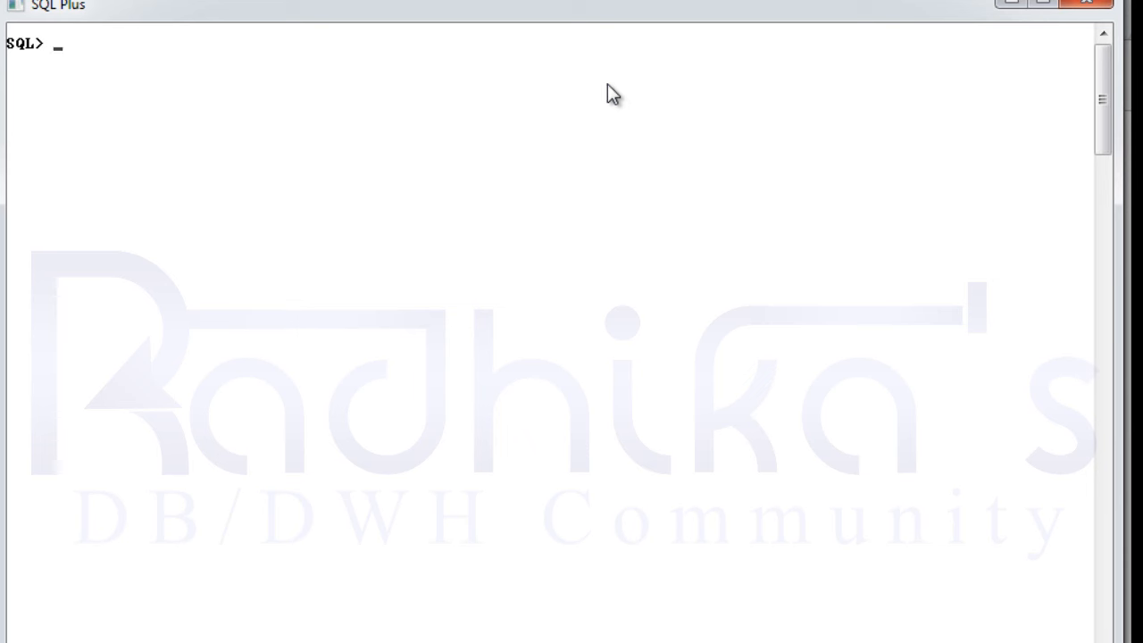
pyautogui.moveTo(860, 143)
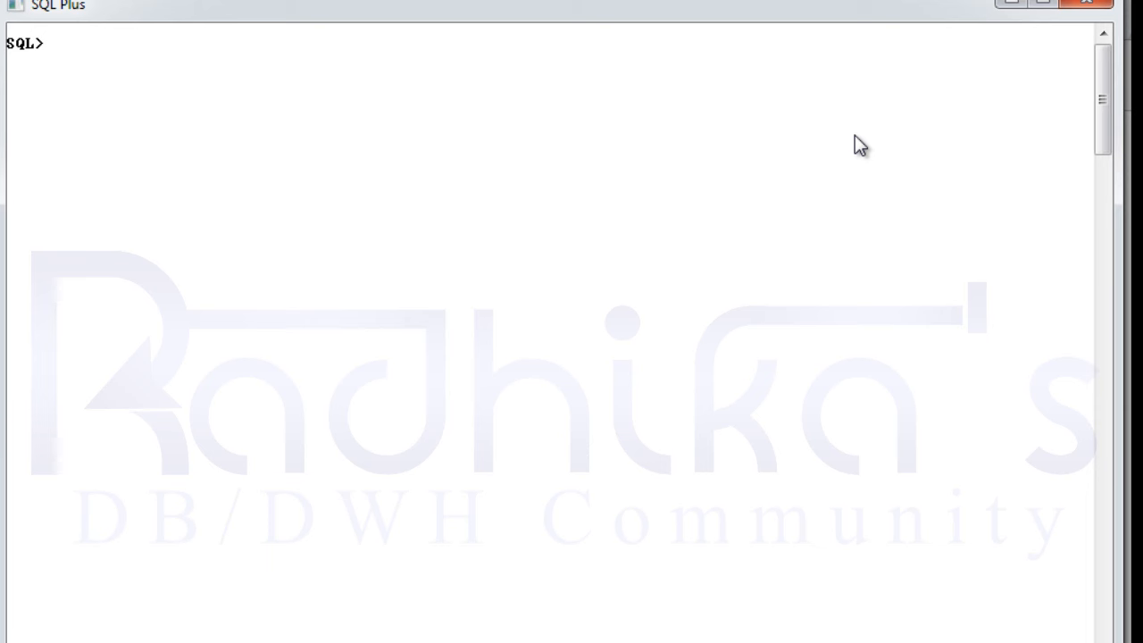
pyautogui.moveTo(793, 134)
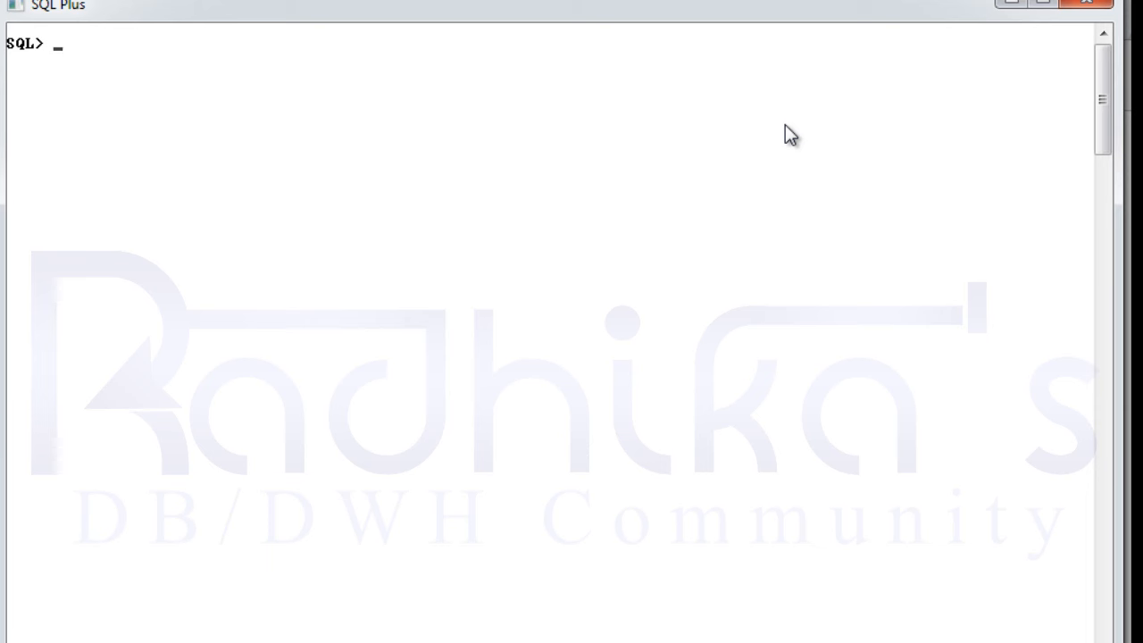
pyautogui.write('with')
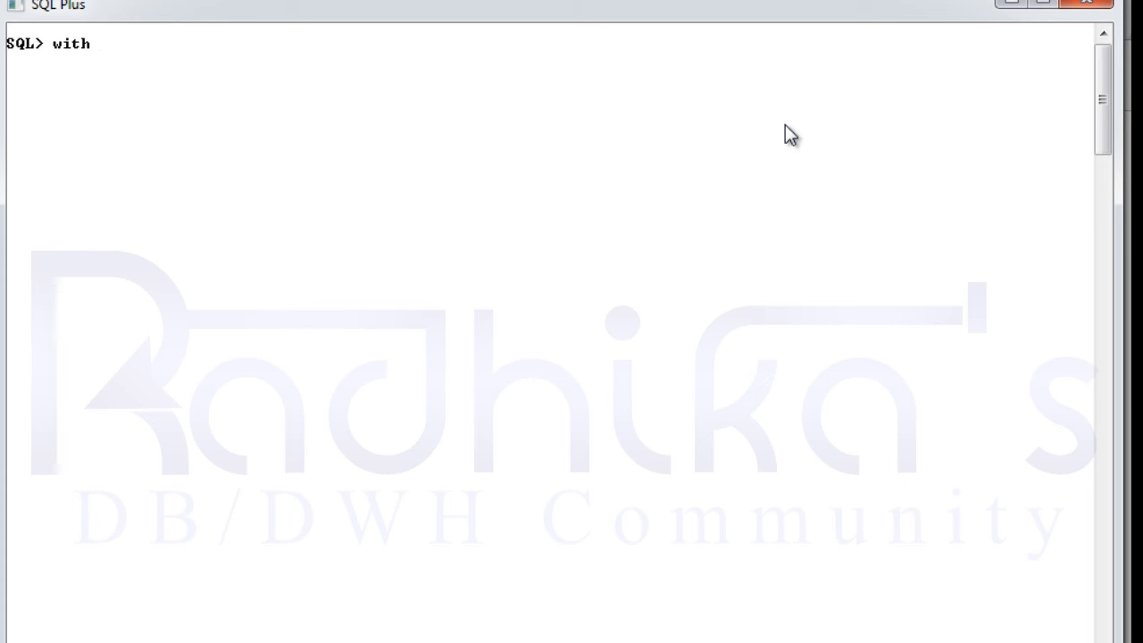
pyautogui.write('name_qu')
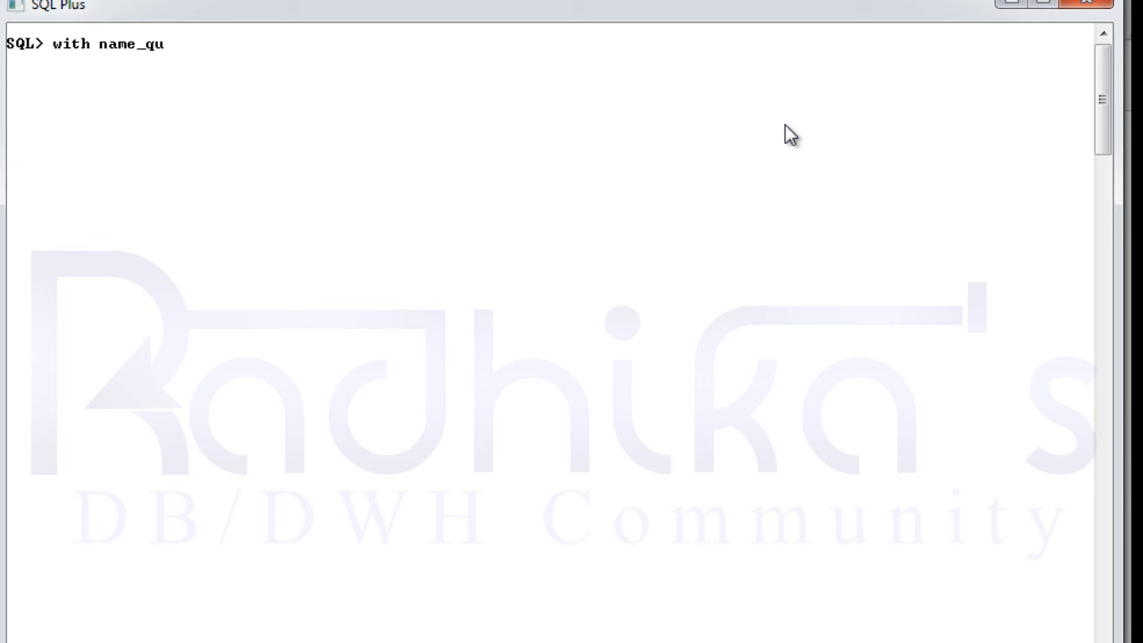
pyautogui.write('ery as')
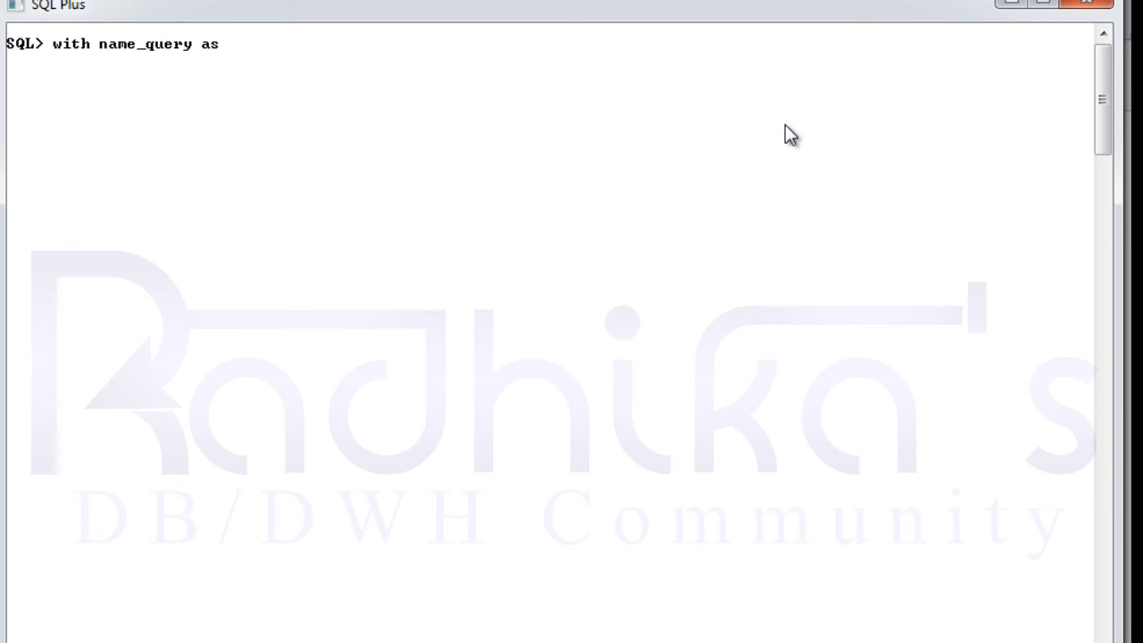
pyautogui.press('Return')
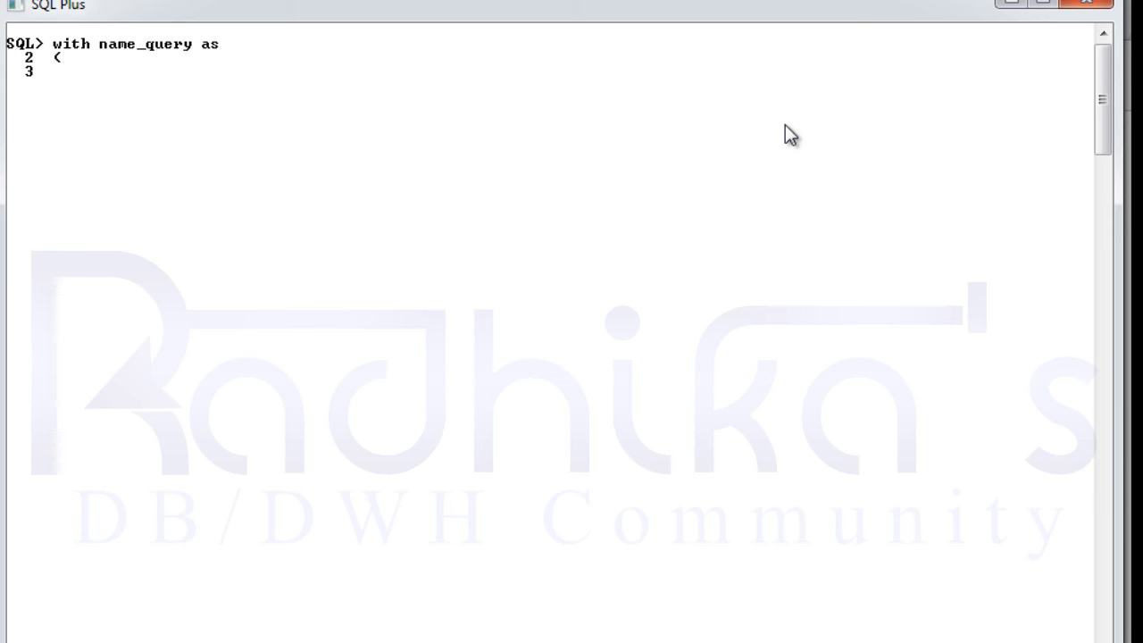
# Finish the template with 'sql ---query)' and 'select * from name_query;'.
pyautogui.write('sql')
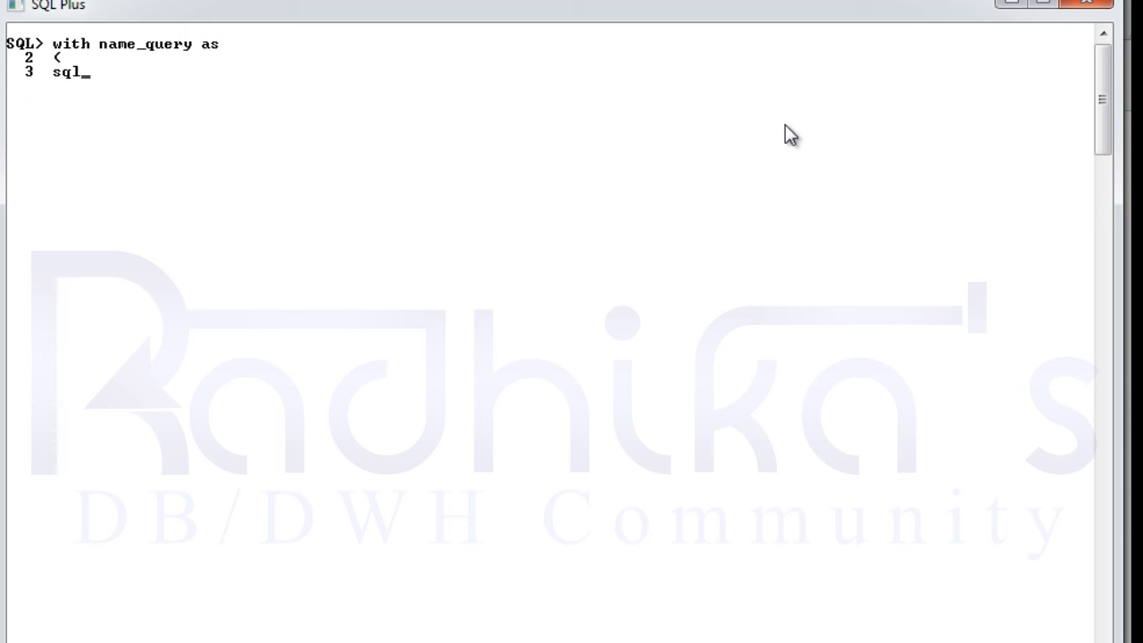
pyautogui.write('---query----')
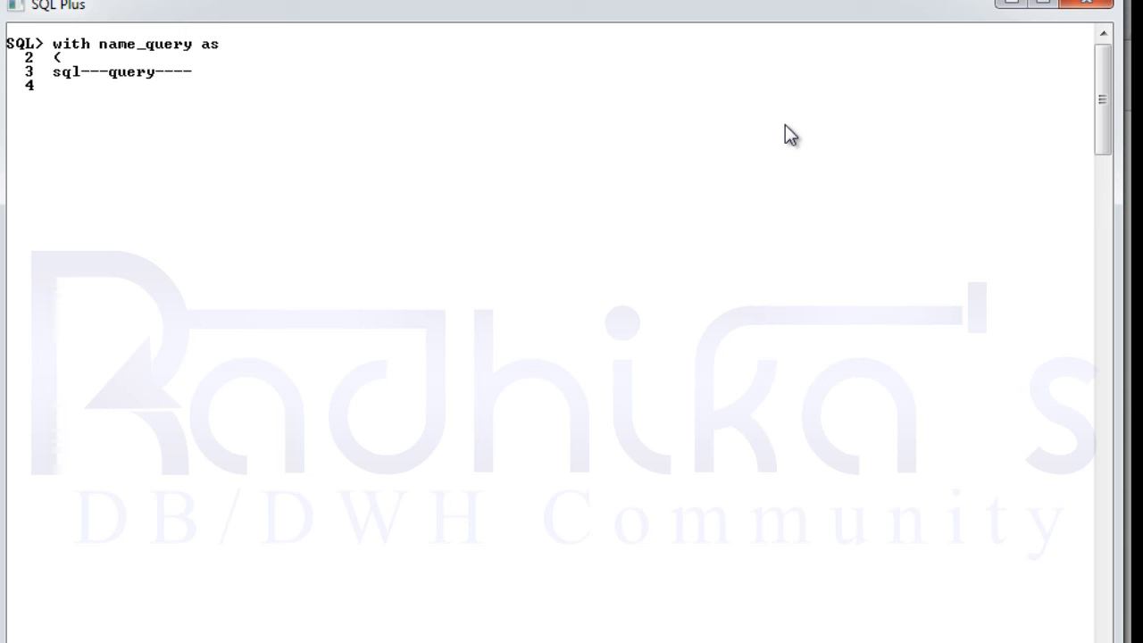
pyautogui.write(')')
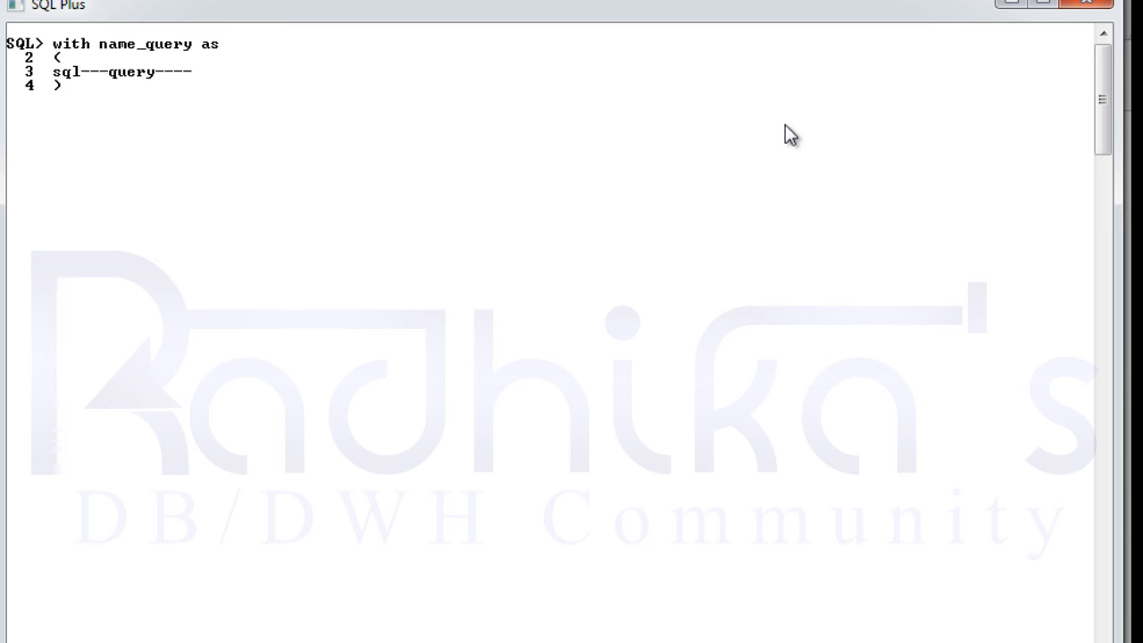
pyautogui.write('se')
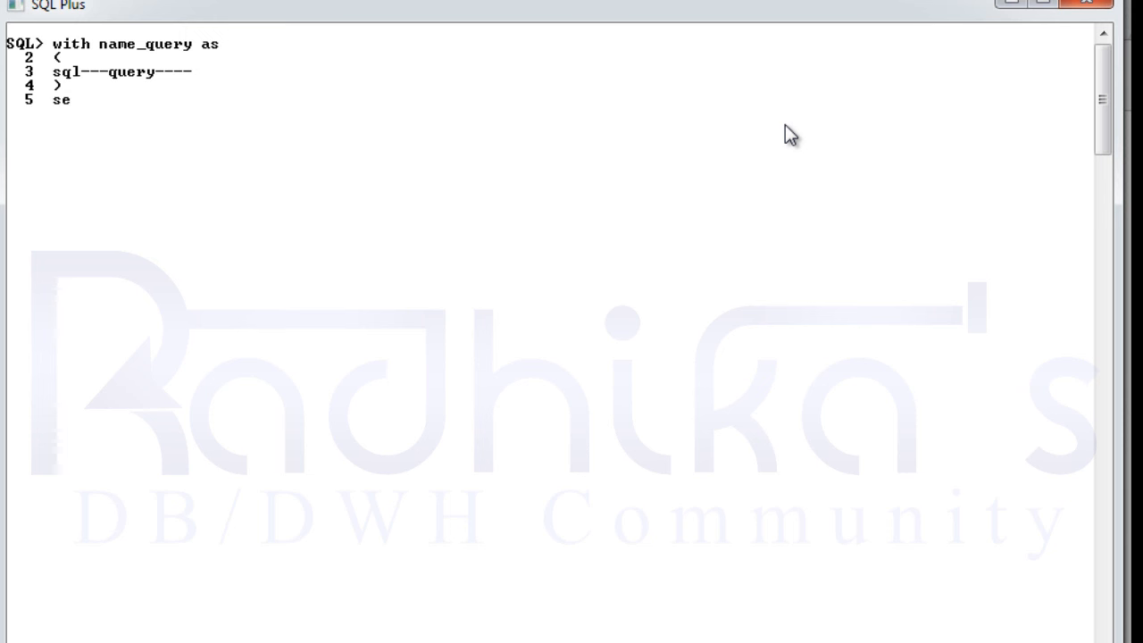
pyautogui.write('lect')
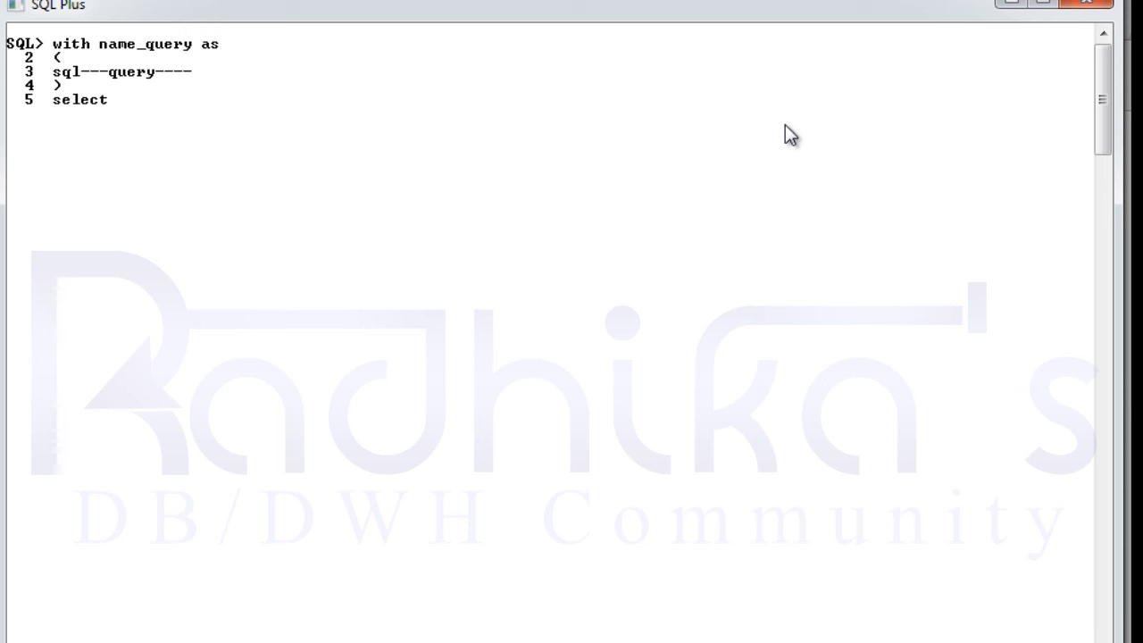
pyautogui.write('*')
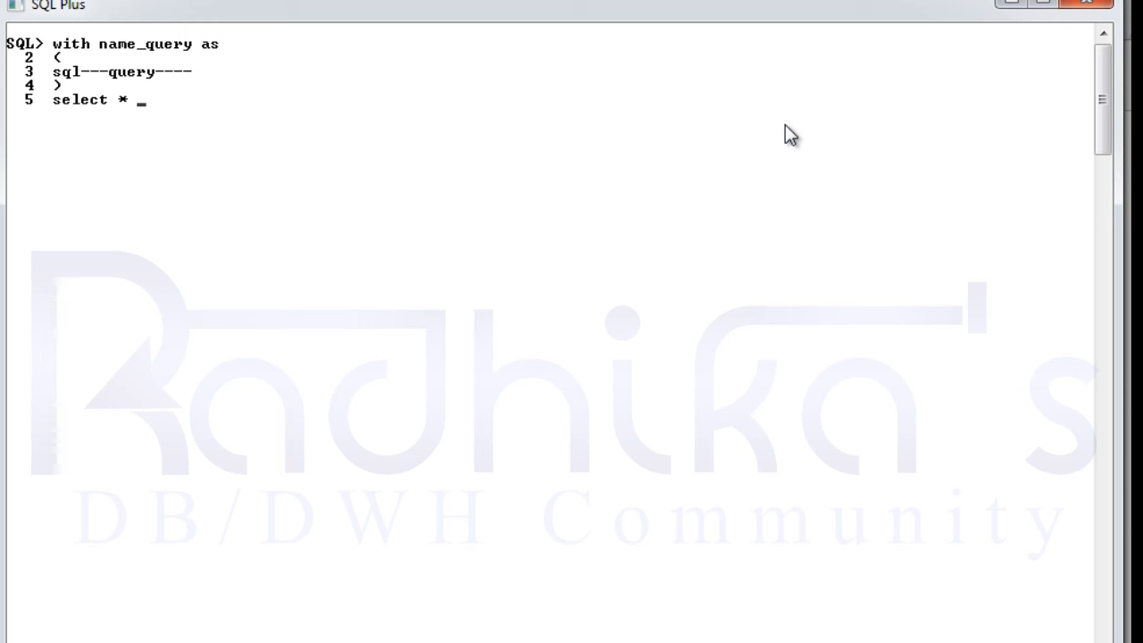
pyautogui.write('from')
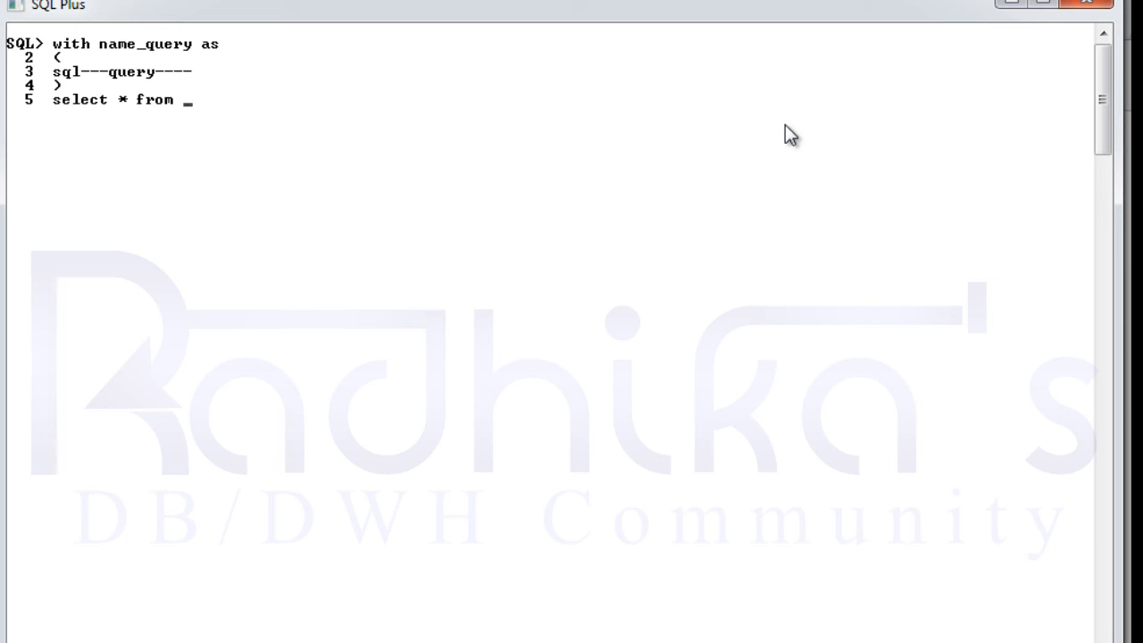
pyautogui.write('name_qu')
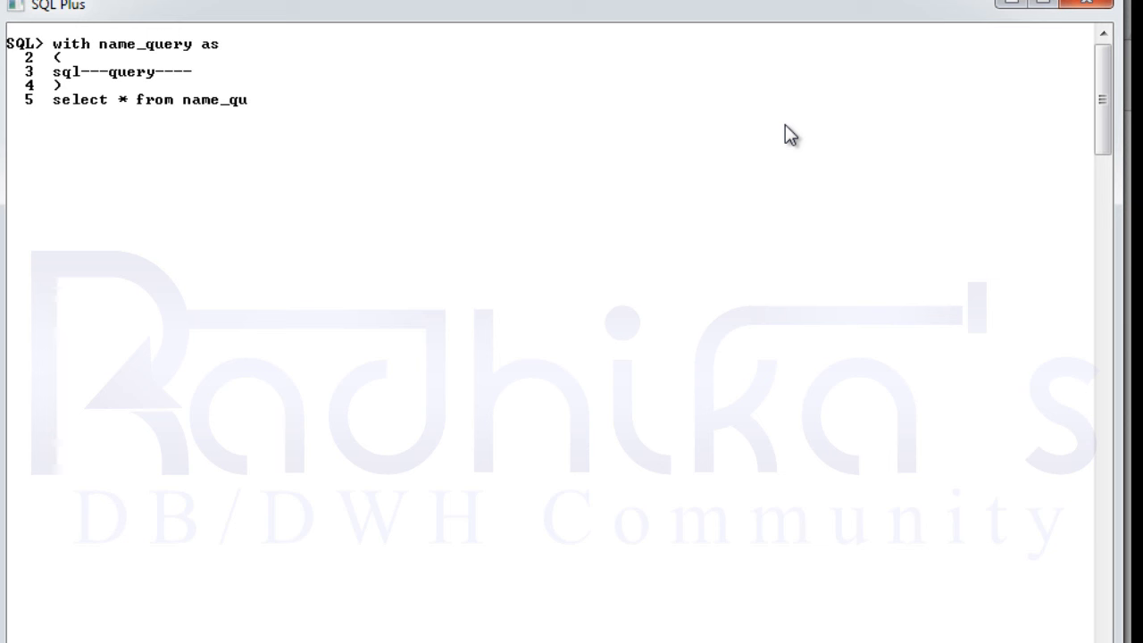
pyautogui.write('ery')
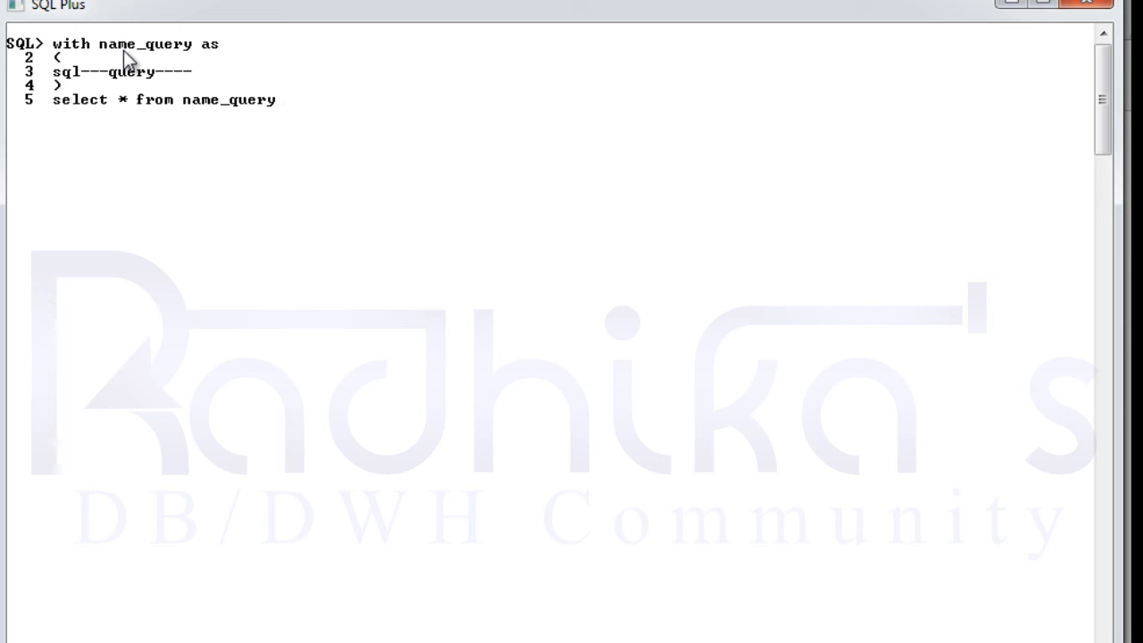
pyautogui.moveTo(349, 122)
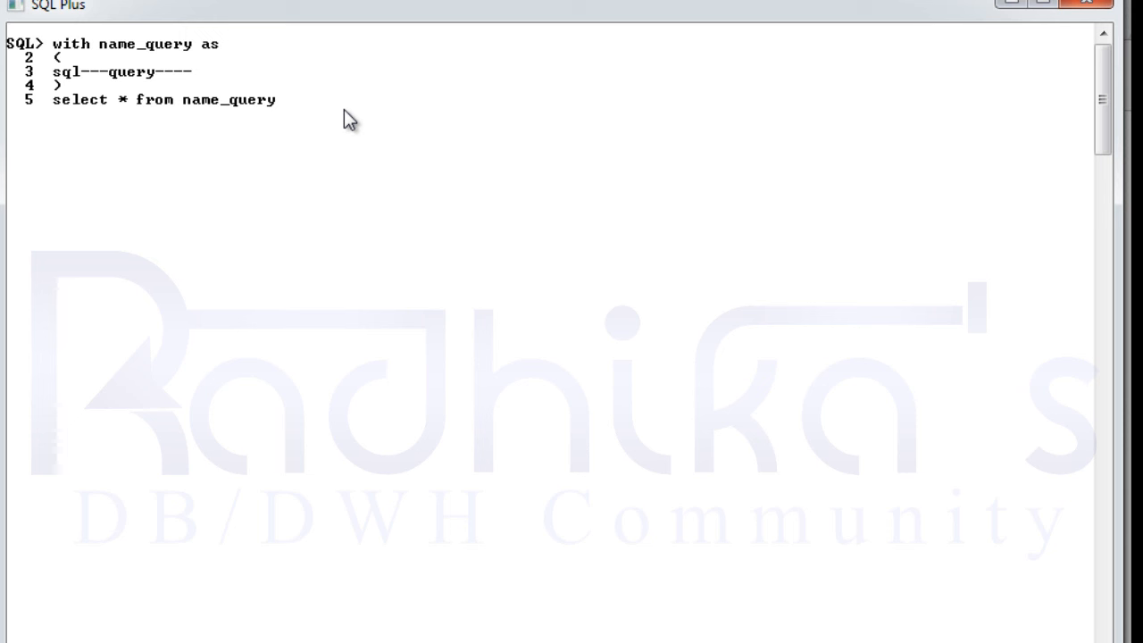
pyautogui.write(';')
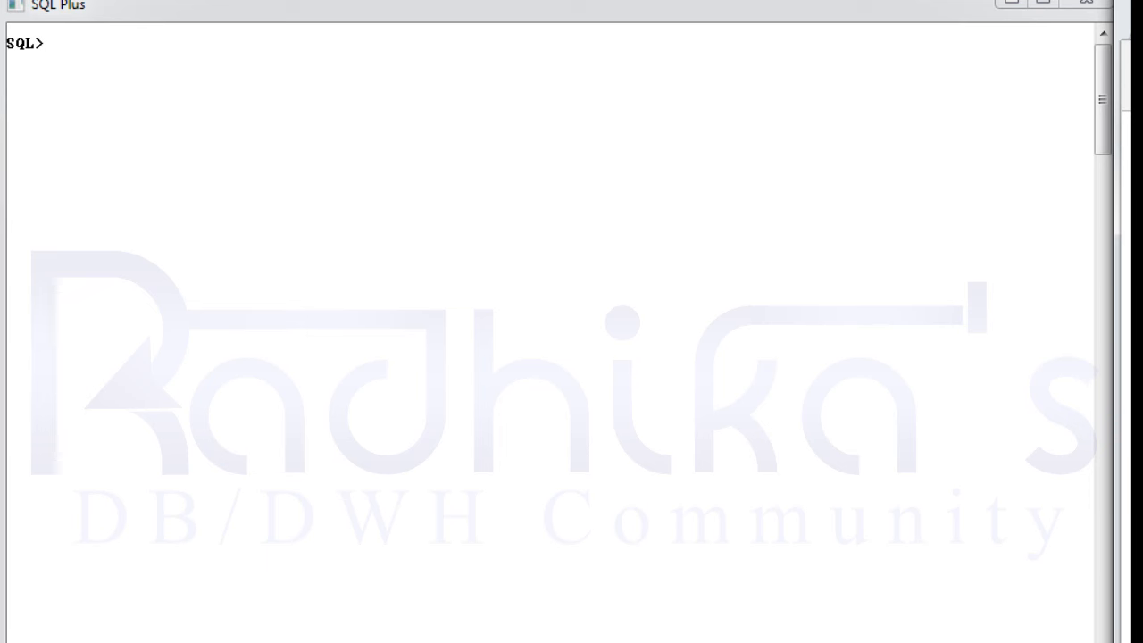
# Run 'select * from emp' to list all 14 employee rows.
pyautogui.write('s')
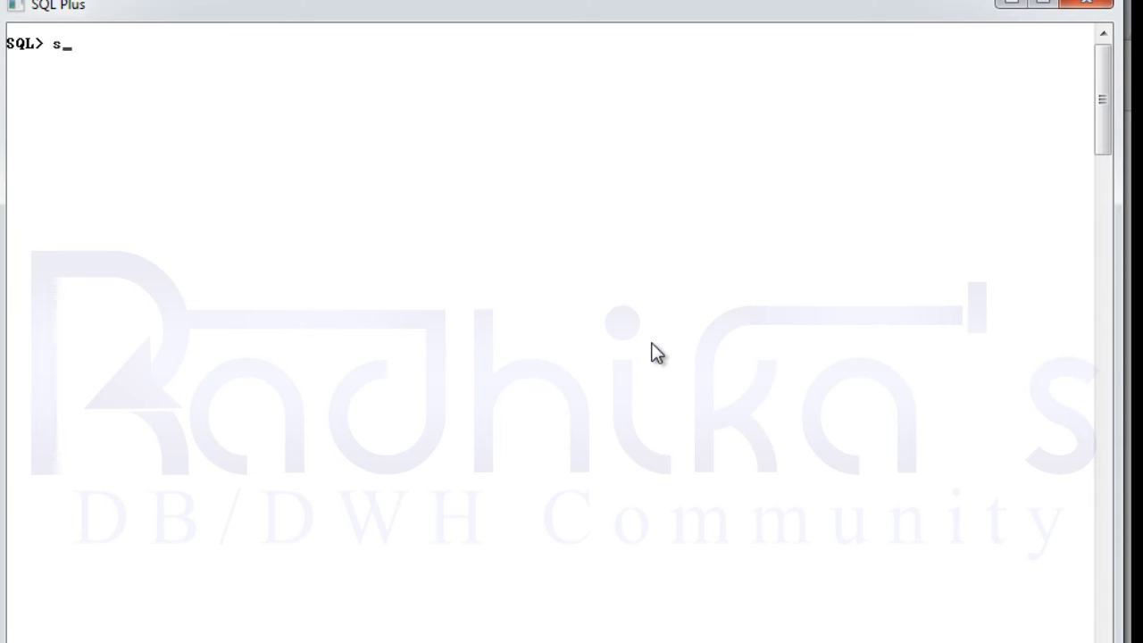
pyautogui.write('elect *')
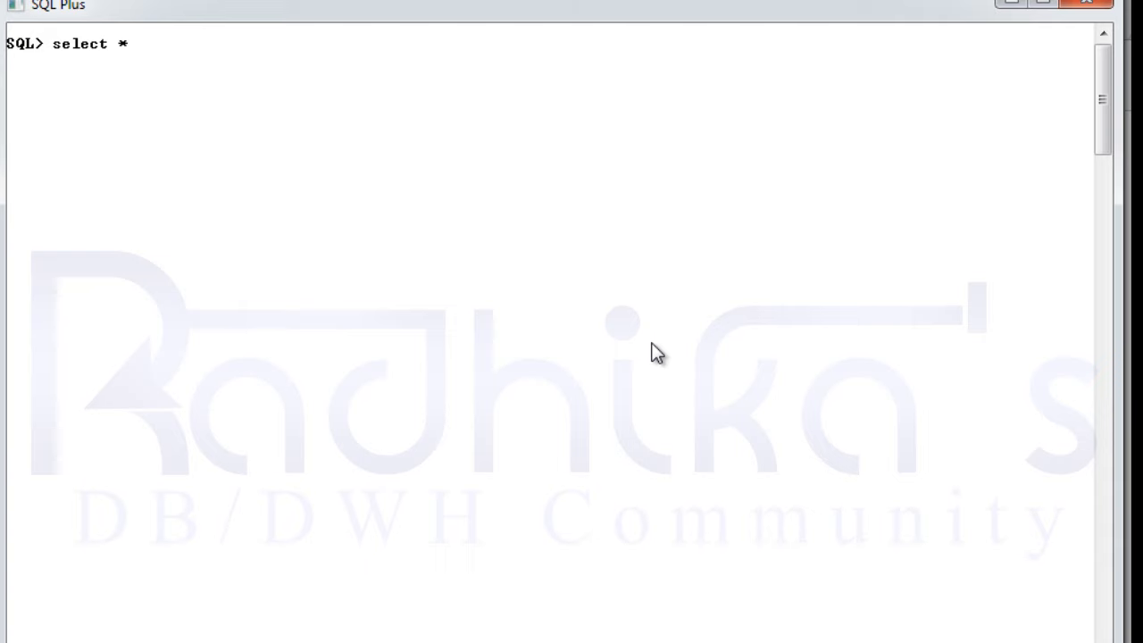
pyautogui.write('from emp')
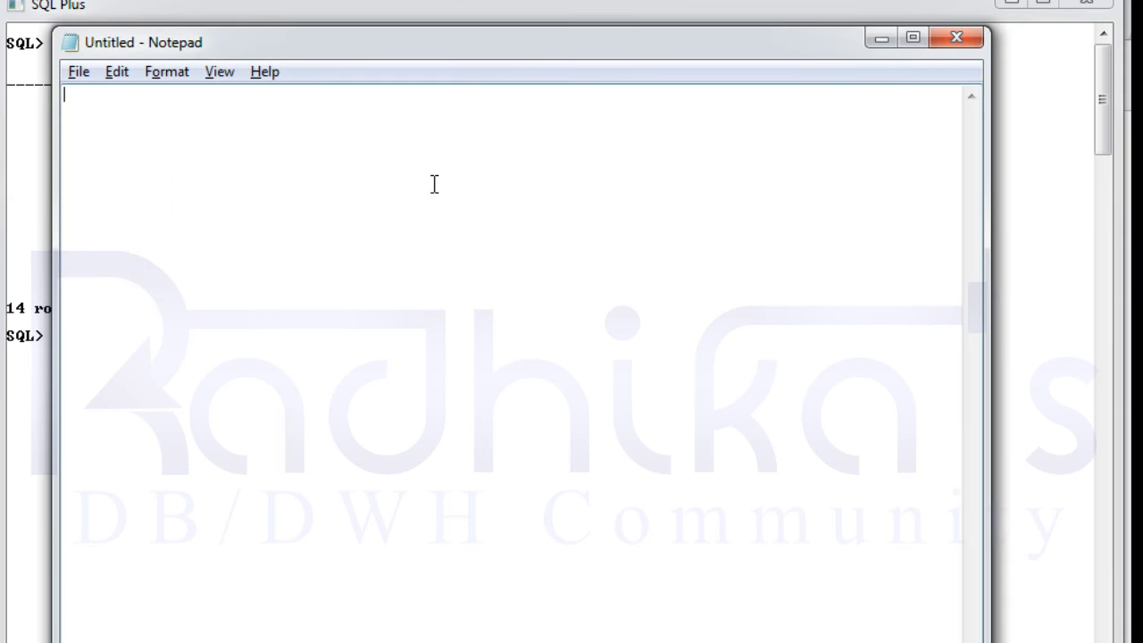
pyautogui.moveTo(576, 217)
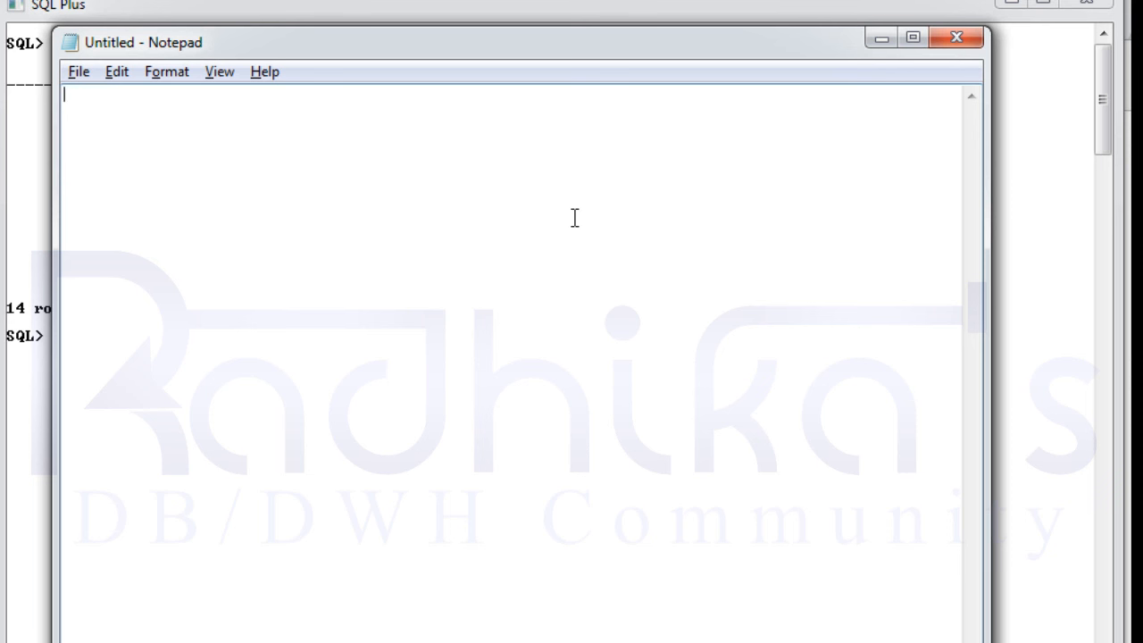
pyautogui.moveTo(575, 218)
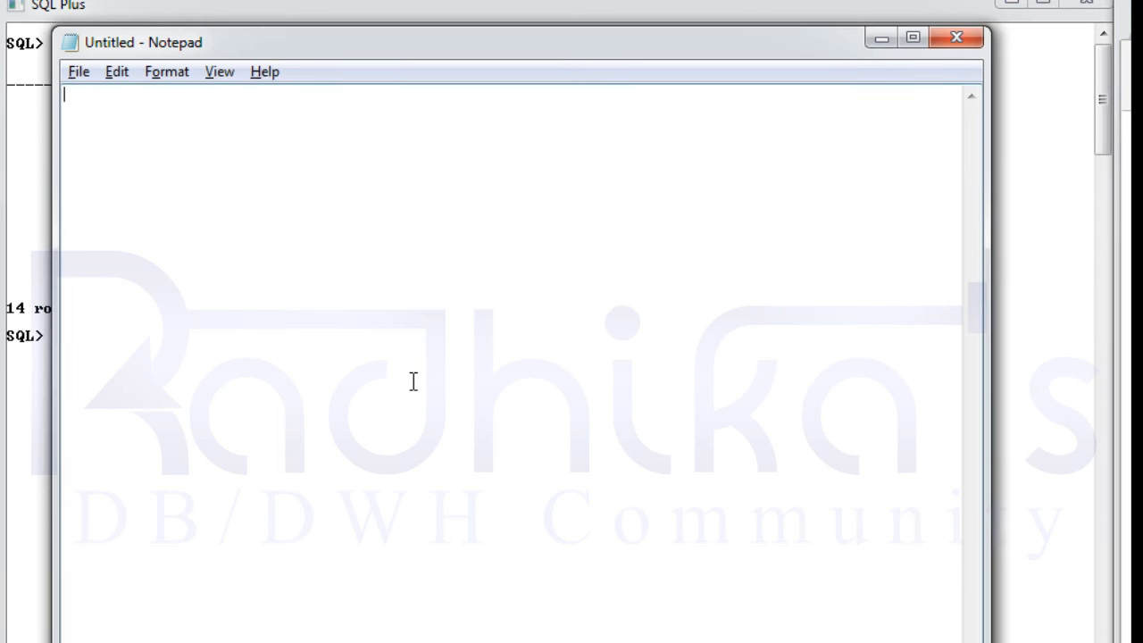
# Note in Notepad: 'math operation by divinding the salary of emp with total numbe of emp in each dept'.
pyautogui.write('math')
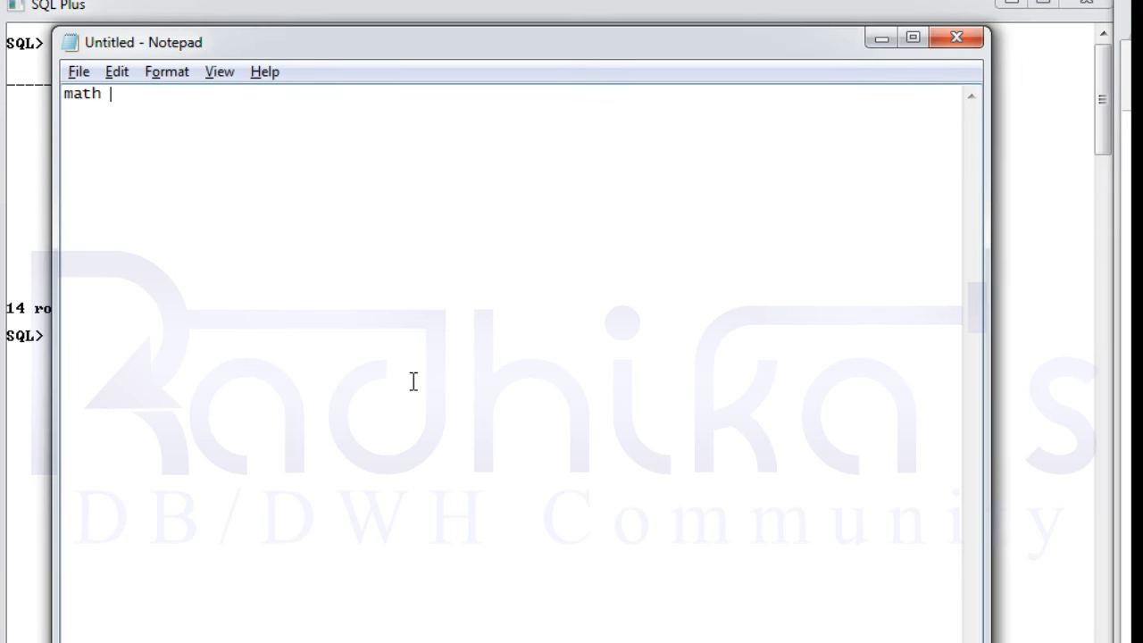
pyautogui.write('opera')
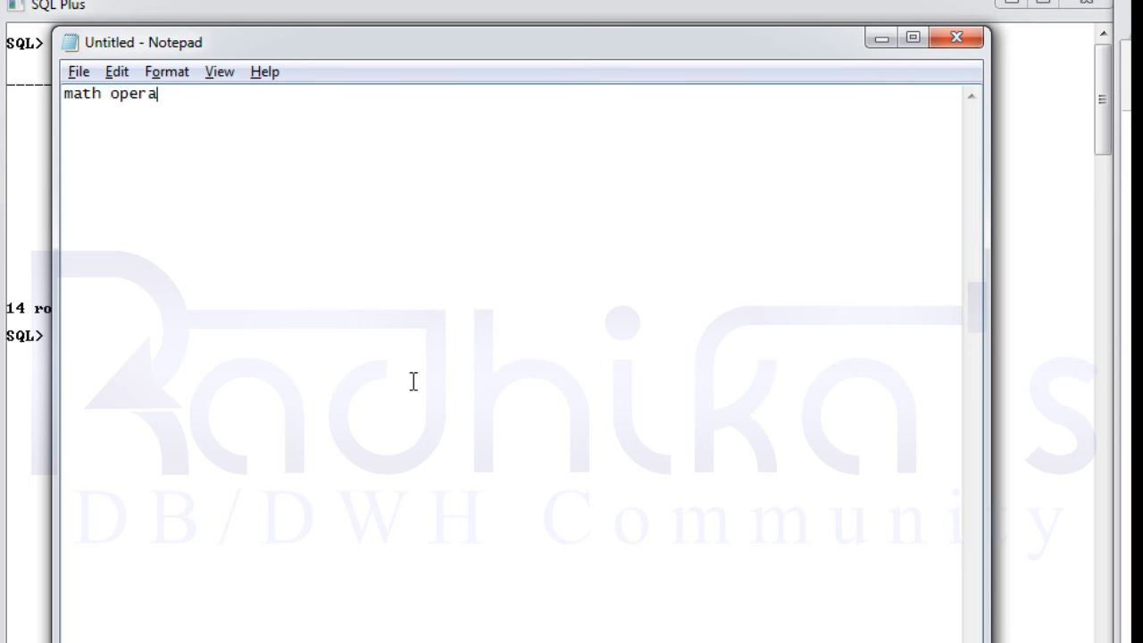
pyautogui.write('tion by d')
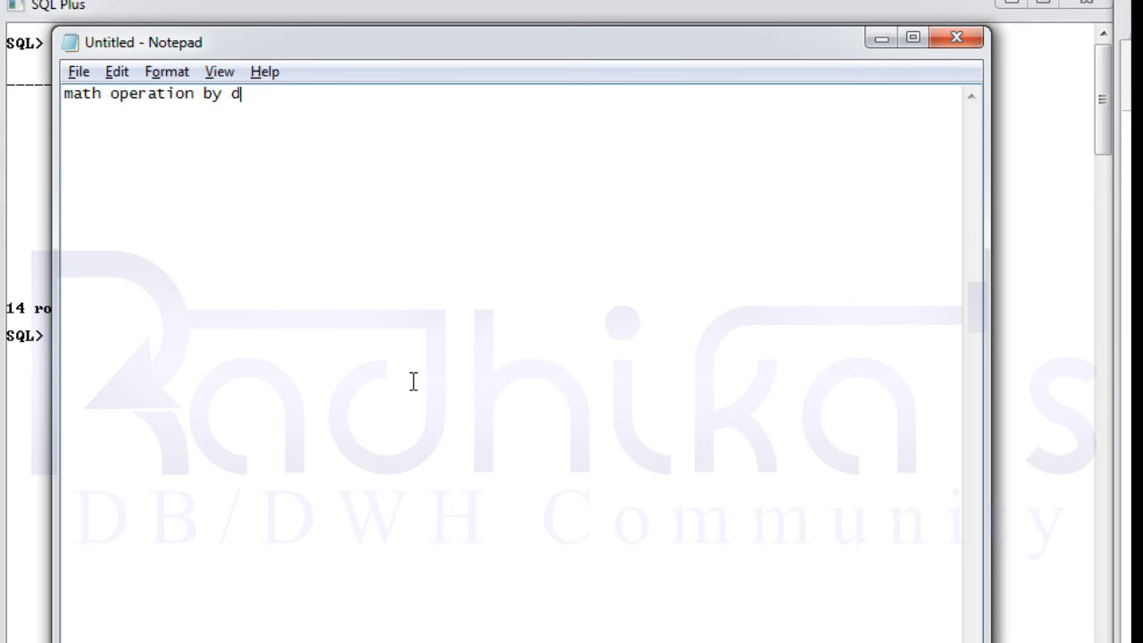
pyautogui.write('ivinding')
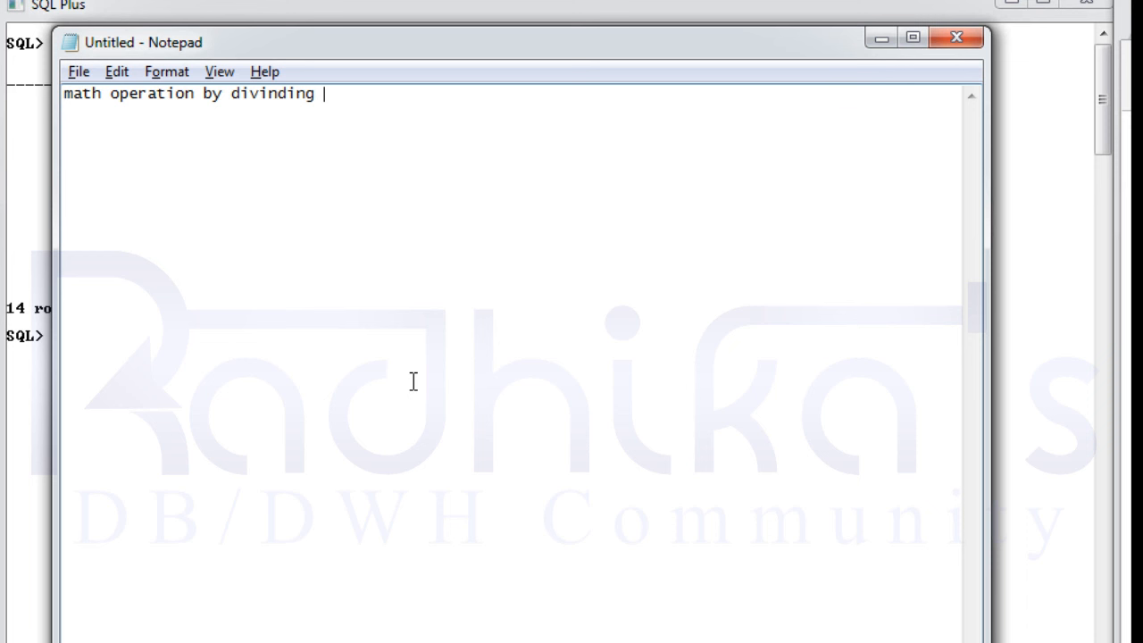
pyautogui.write('the salary of e')
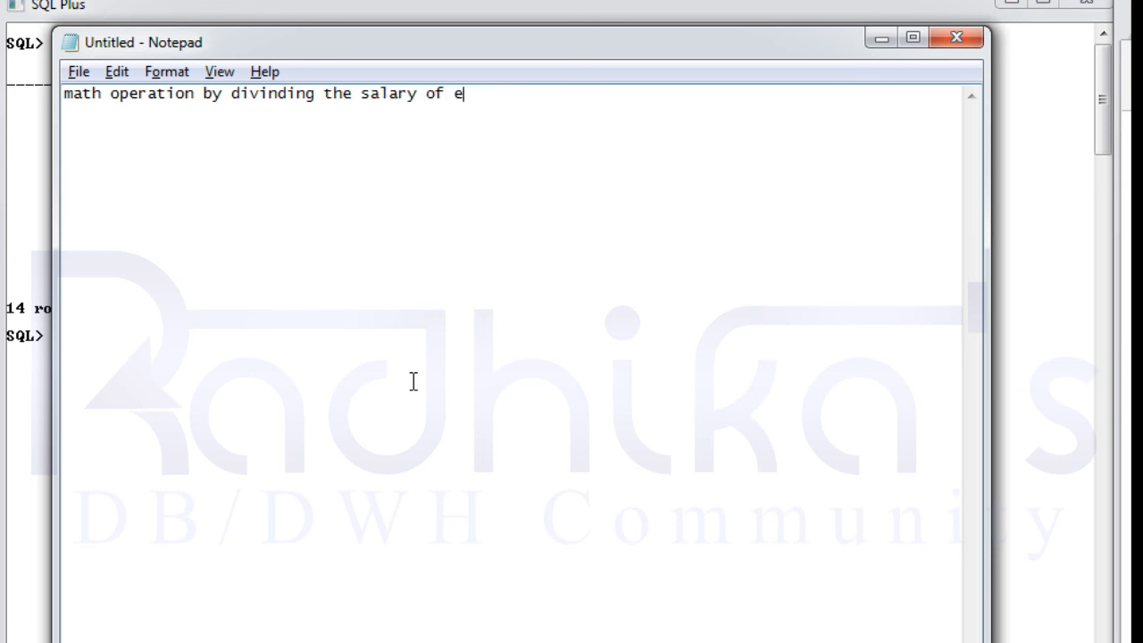
pyautogui.write('mp')
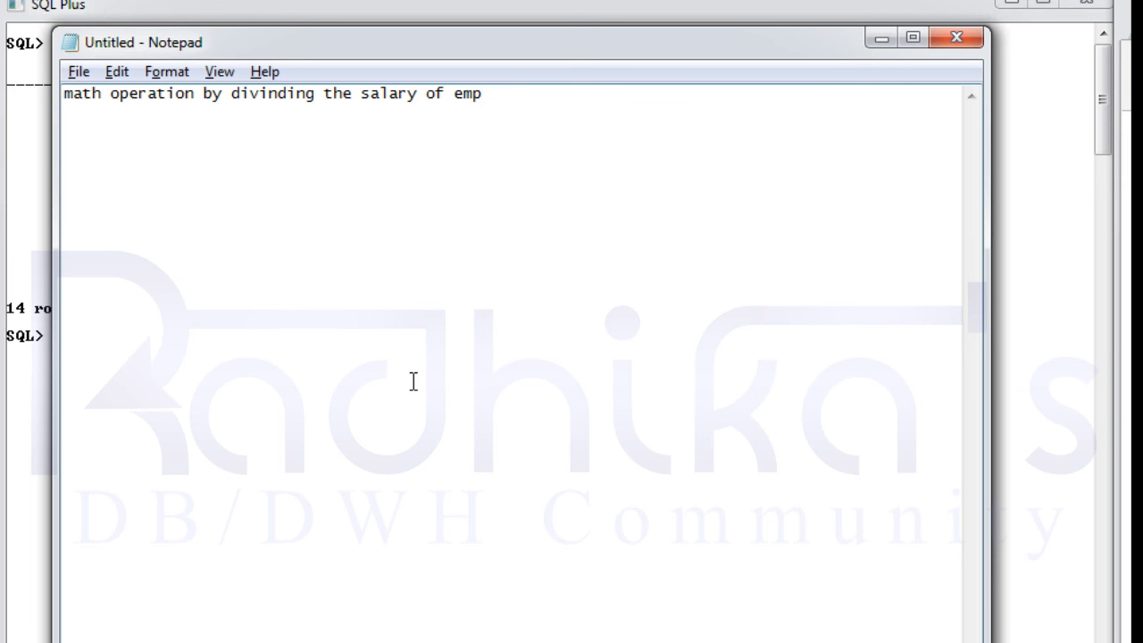
pyautogui.write('with t')
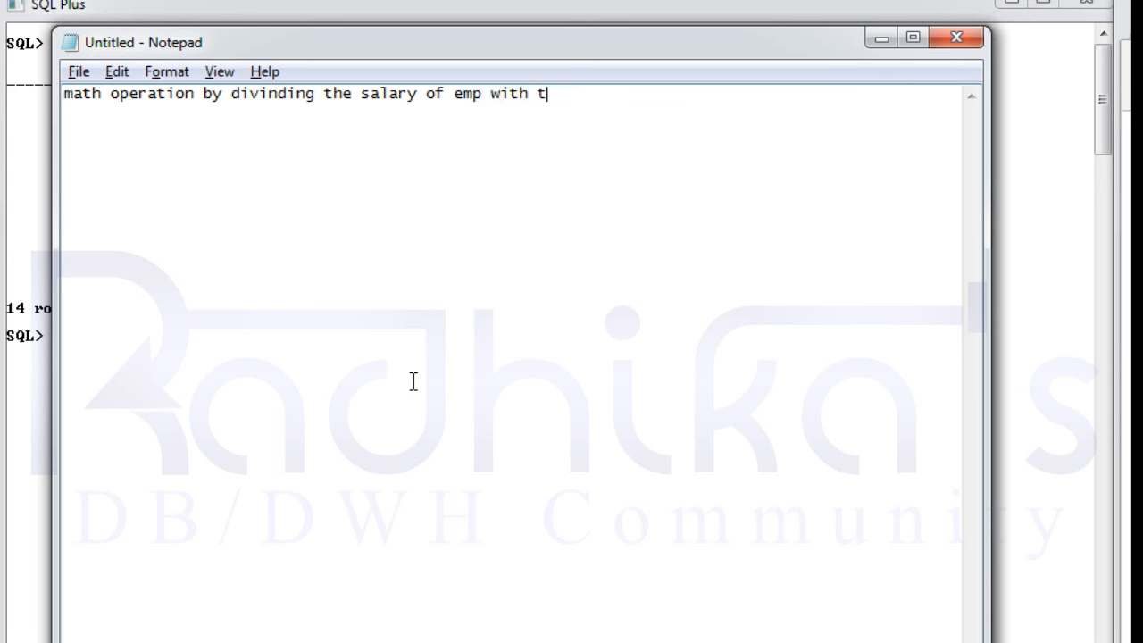
pyautogui.write('otal numbe of em')
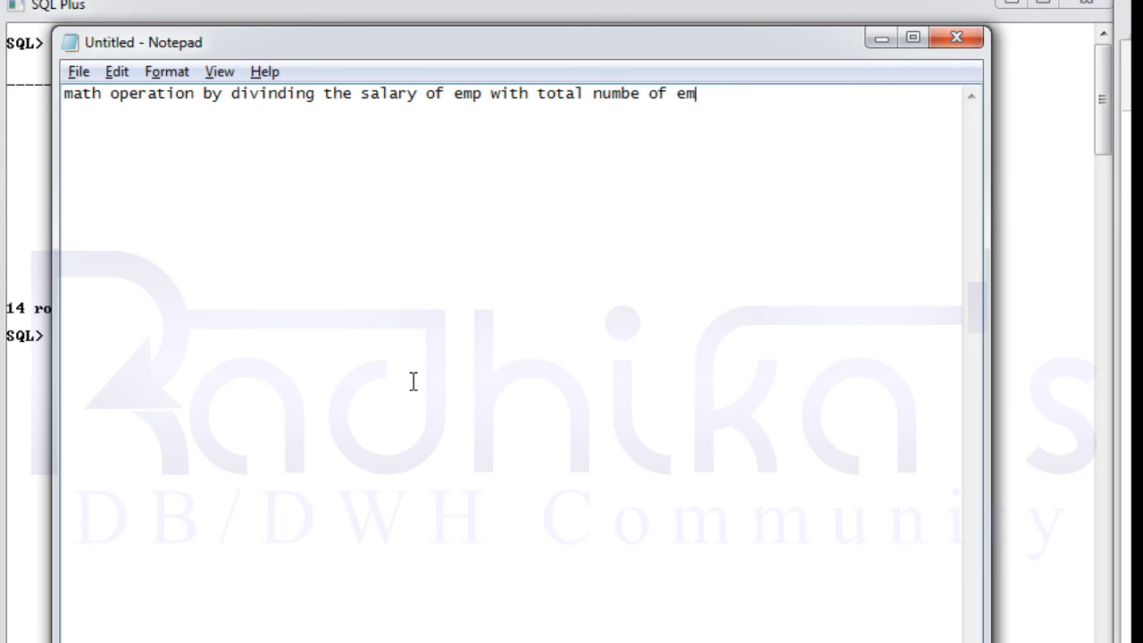
pyautogui.write('p')
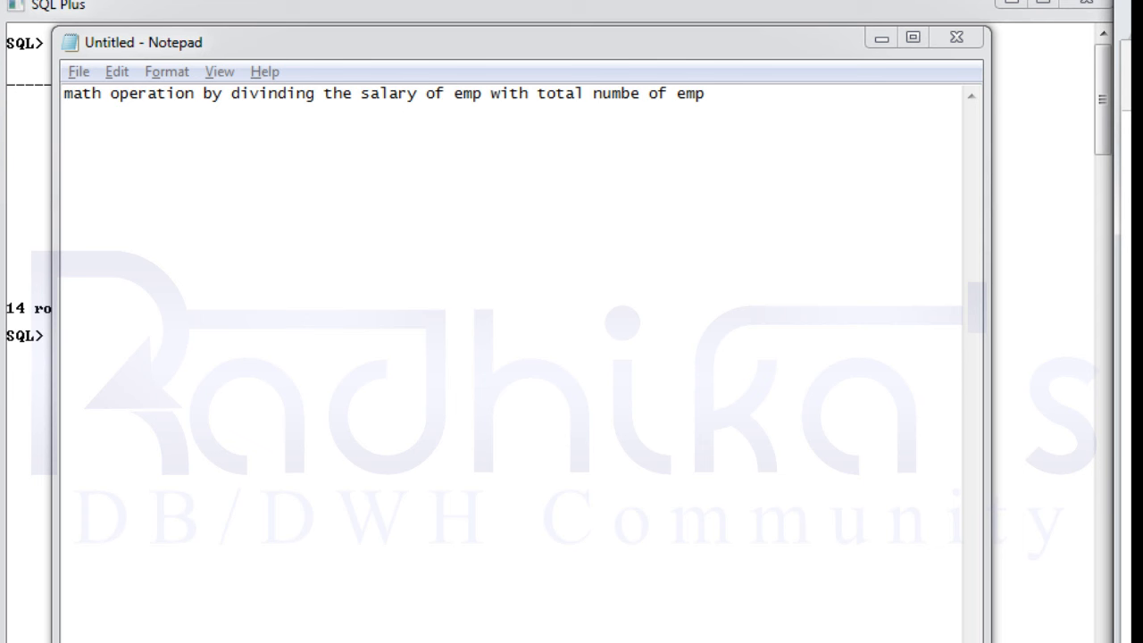
pyautogui.write('in each dept')
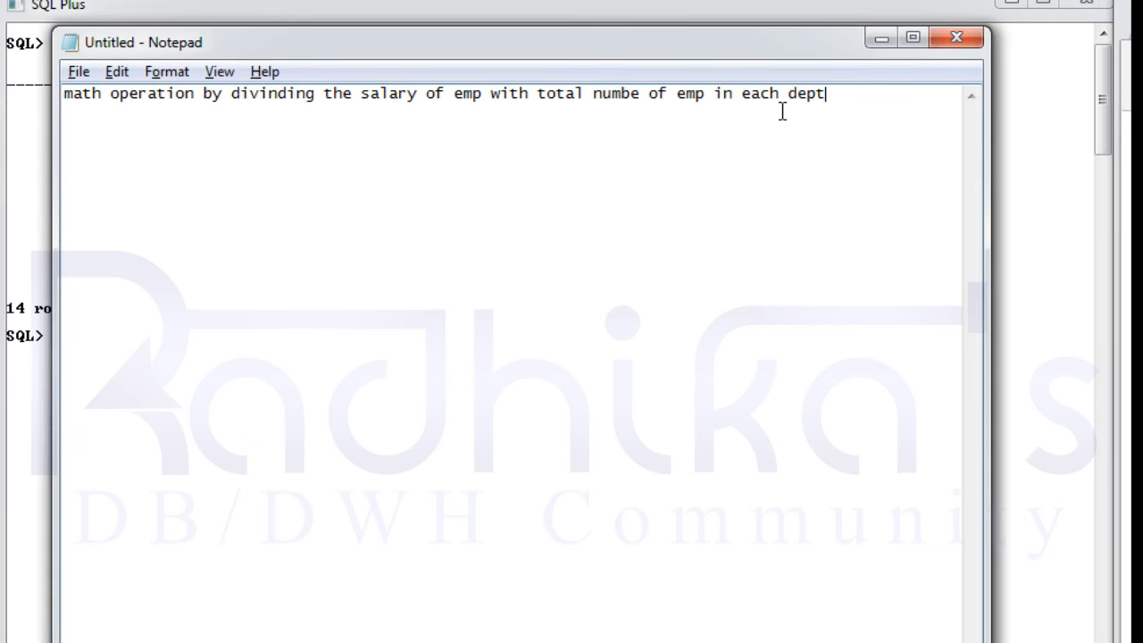
pyautogui.press('Enter')
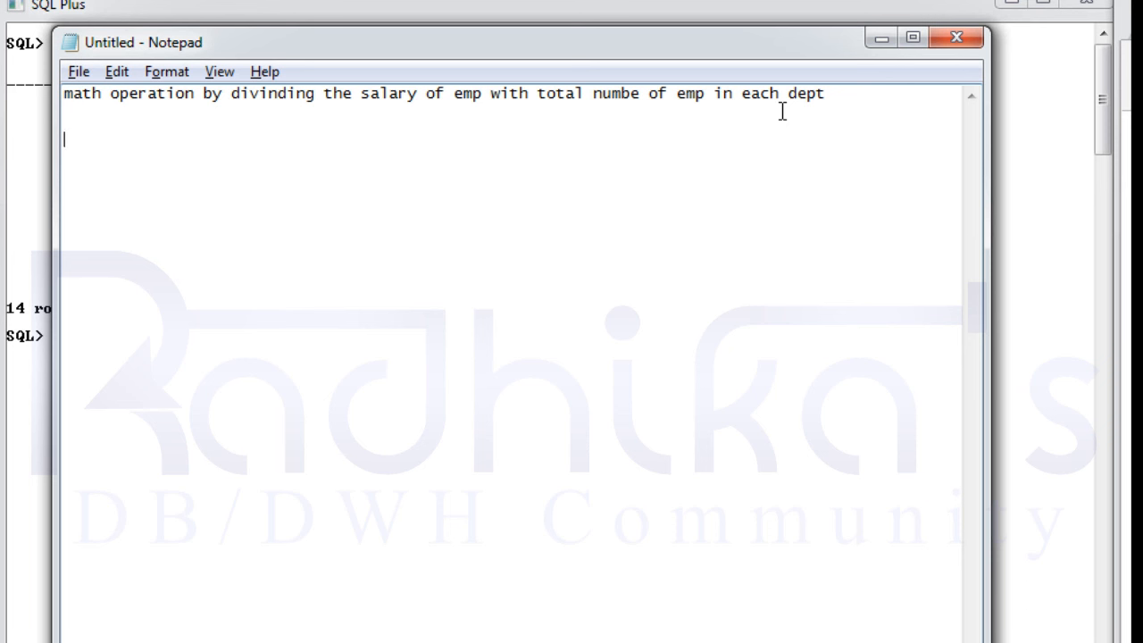
pyautogui.moveTo(530, 249)
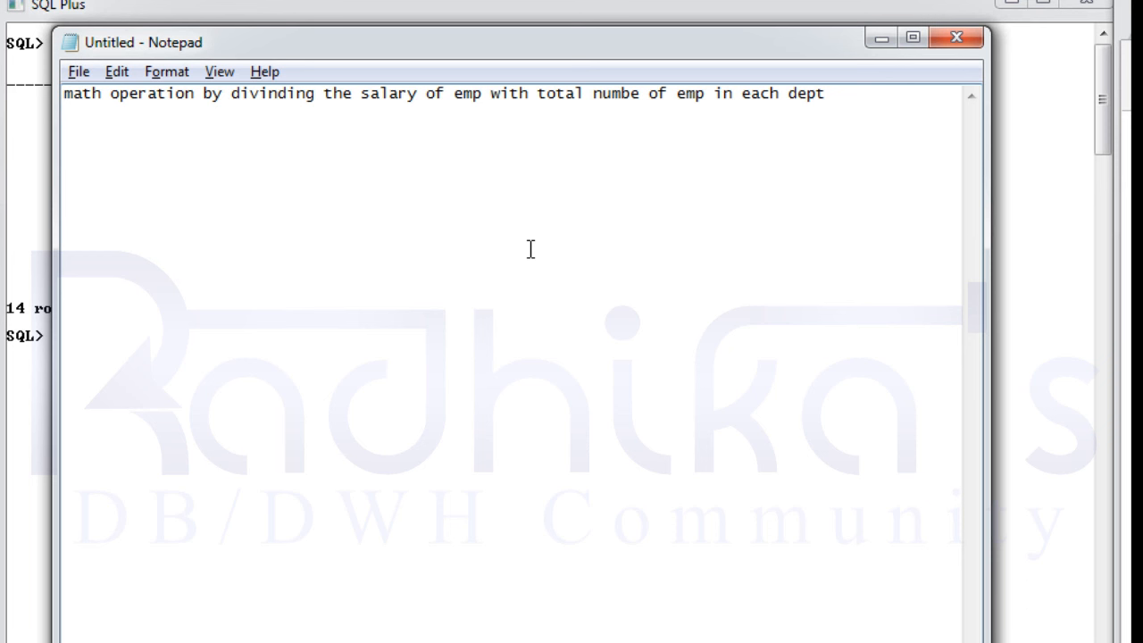
# Start the WITH clause with 'with dept_name as ('.
pyautogui.write('with')
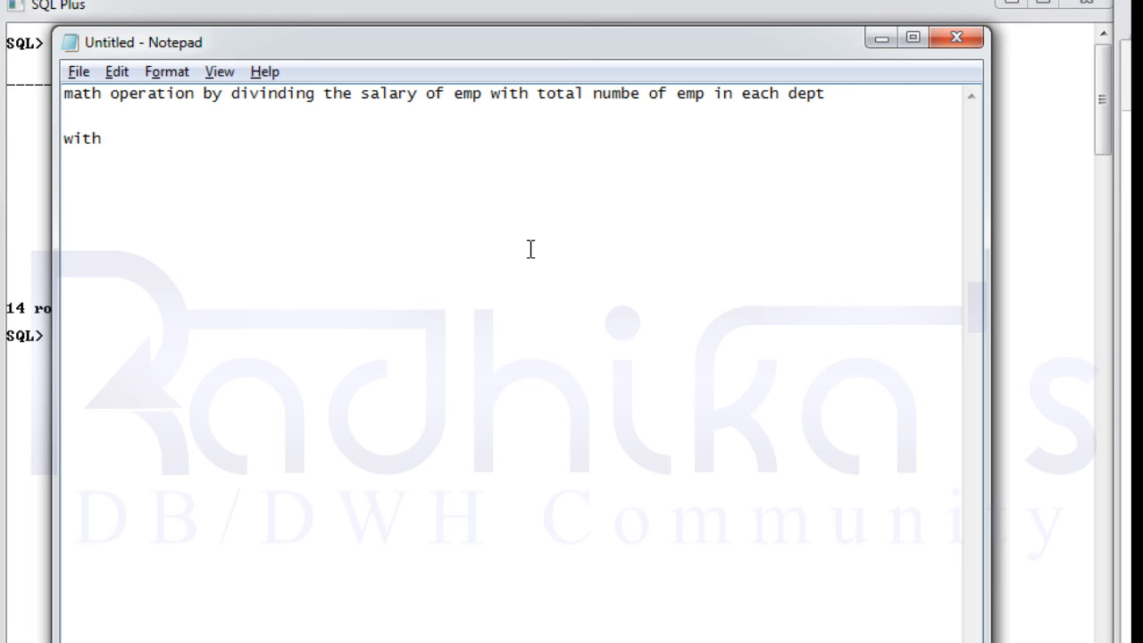
pyautogui.write('dept_')
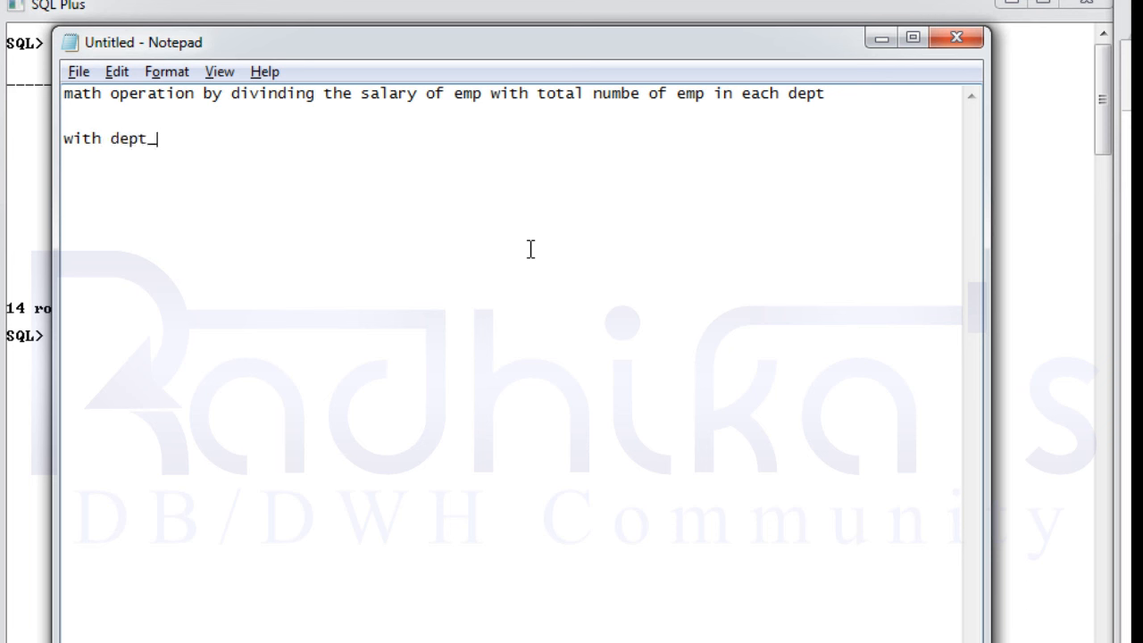
pyautogui.write('name a')
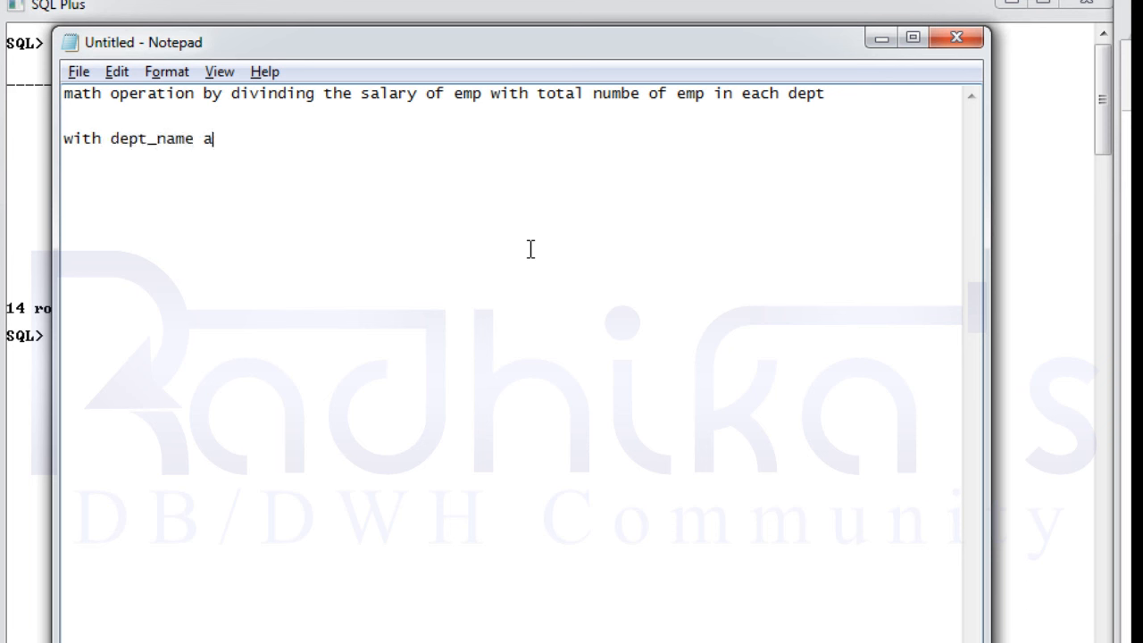
pyautogui.write('s')
pyautogui.write('(')
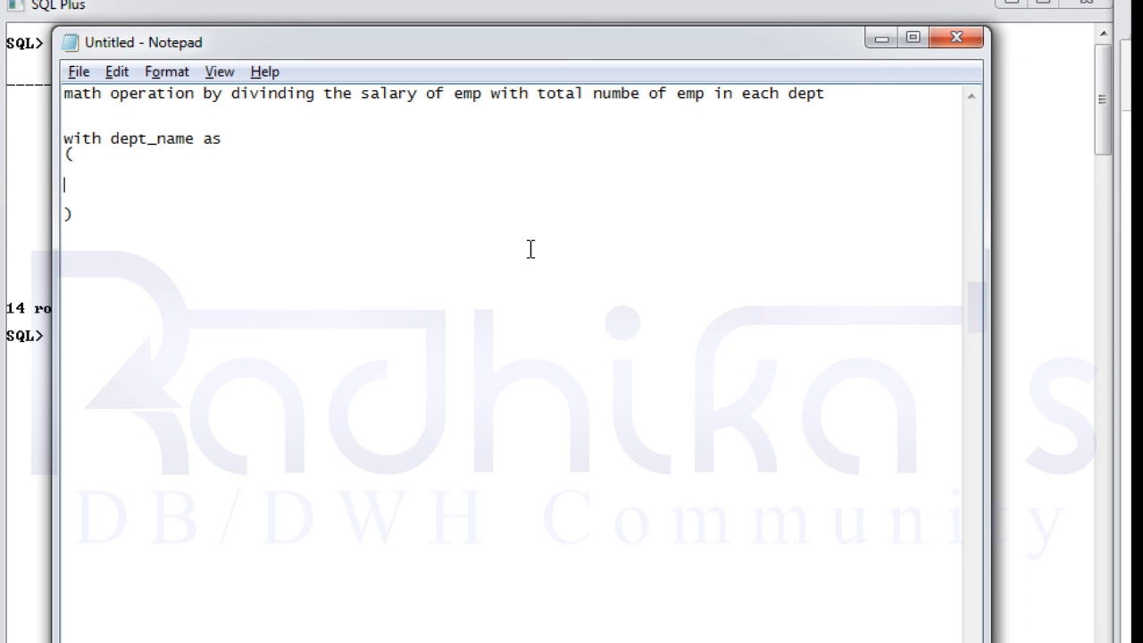
# Add the subquery 'select deptno, count(1) from emp group by deptno'.
pyautogui.write('select')
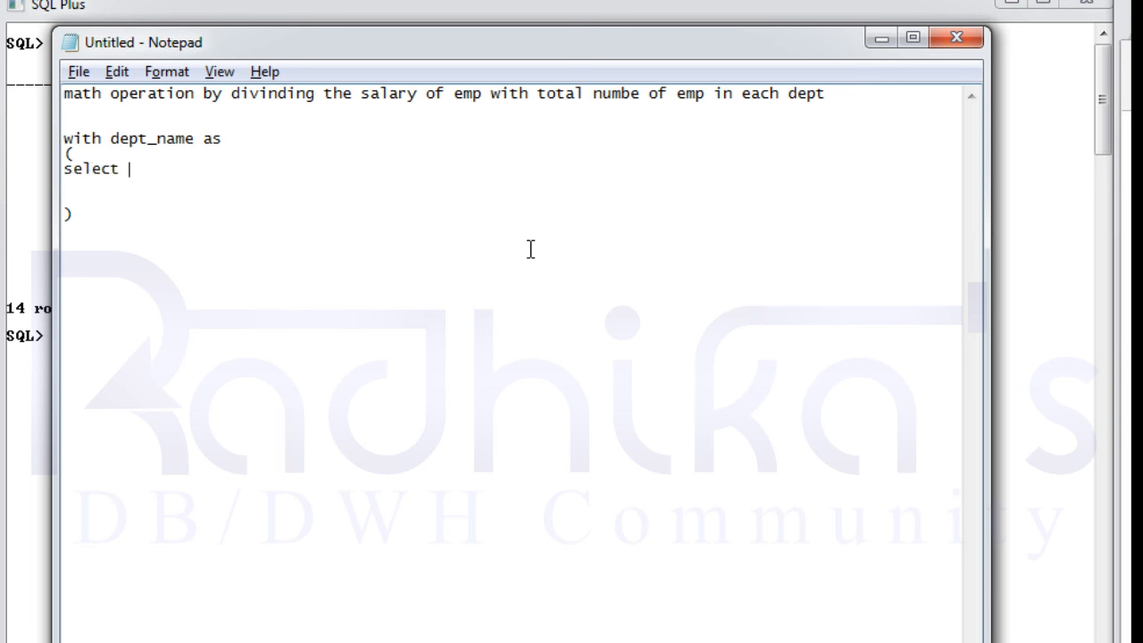
pyautogui.write('dept')
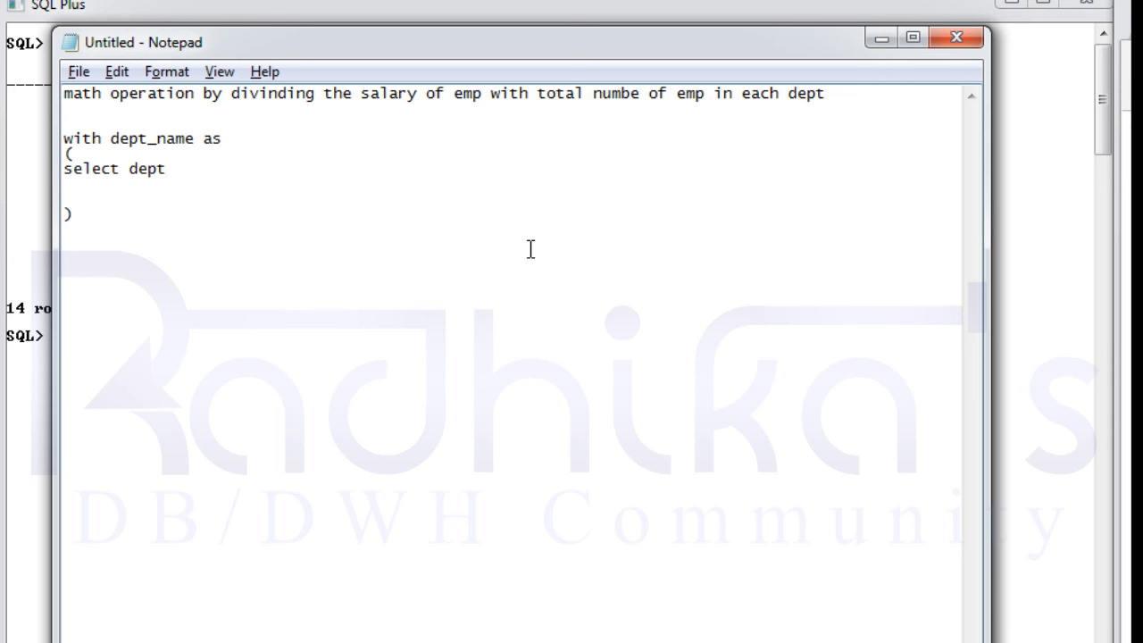
pyautogui.write('no')
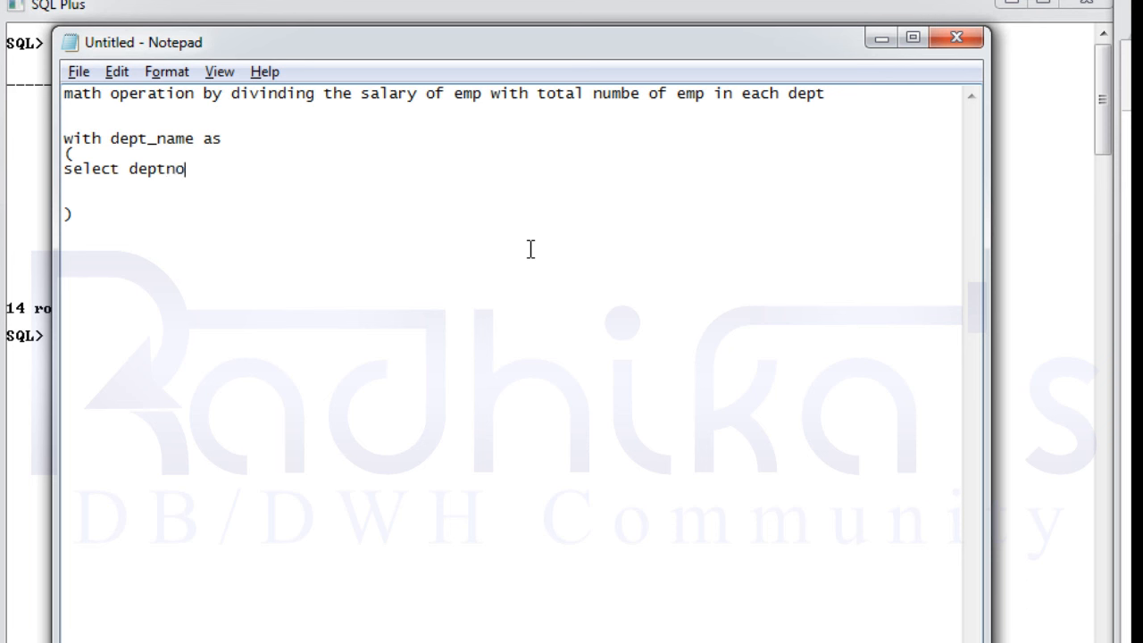
pyautogui.write(', count(')
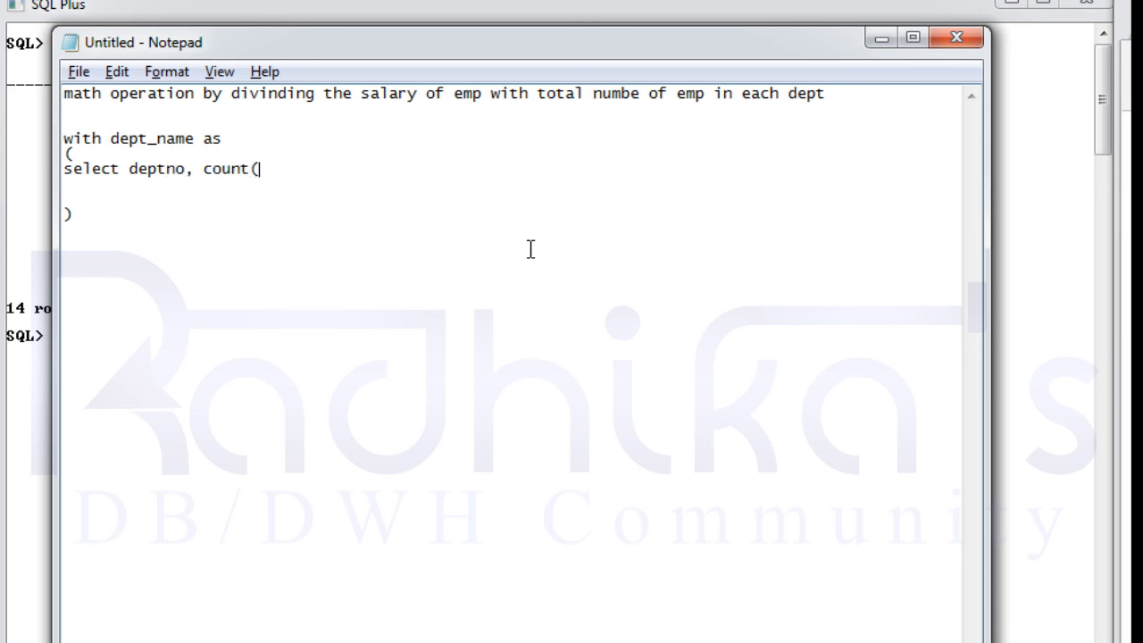
pyautogui.write('1)')
pyautogui.write('from em')
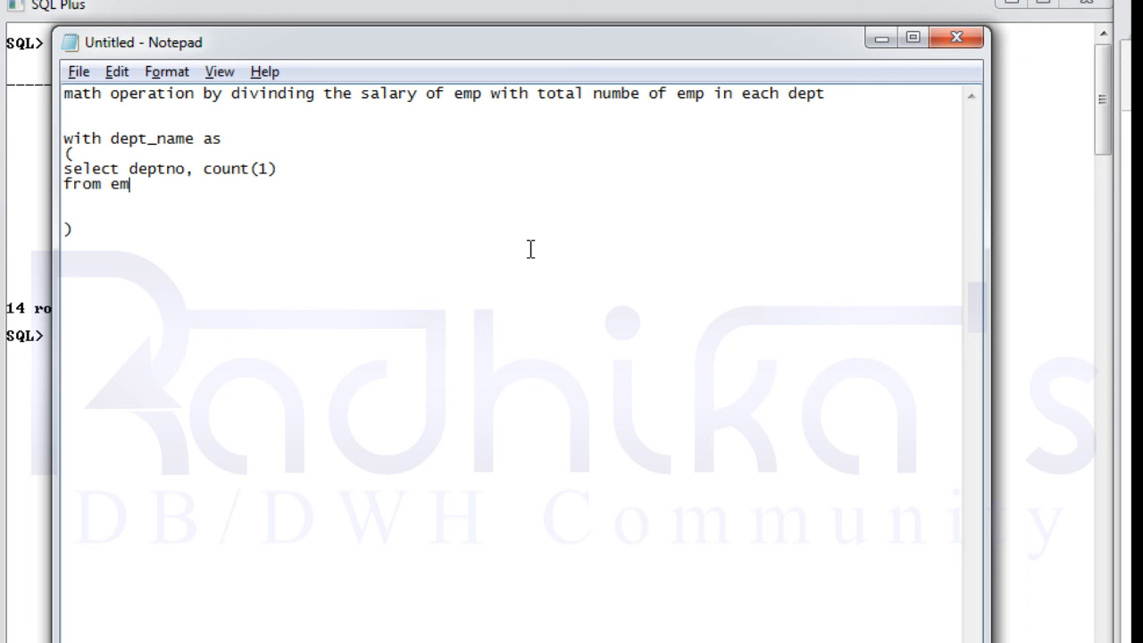
pyautogui.write('p')
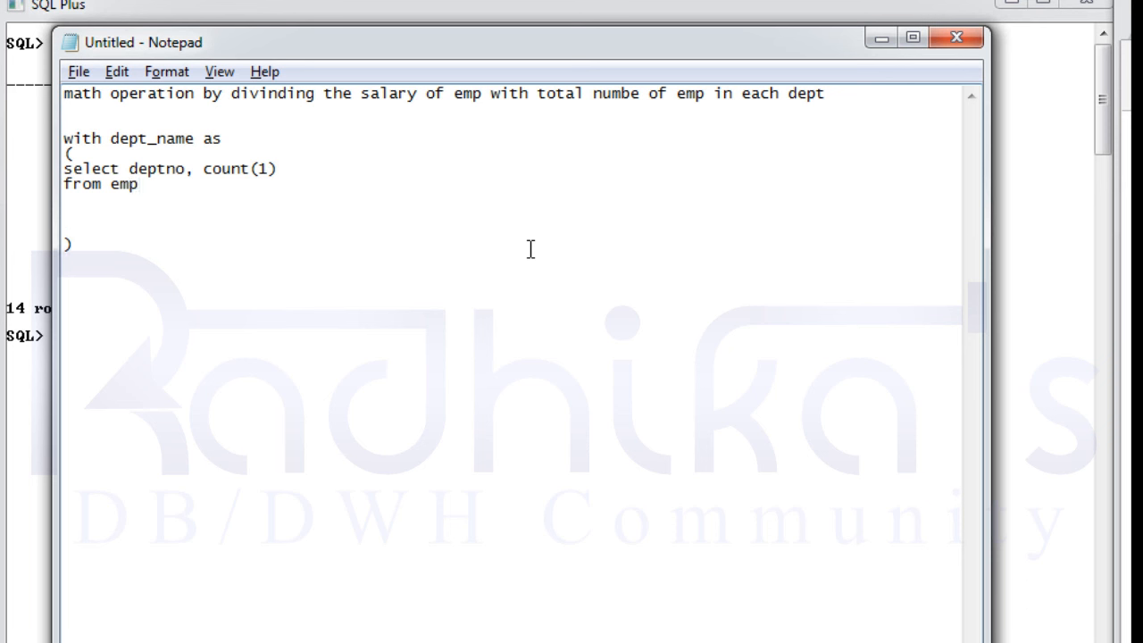
pyautogui.write('group by')
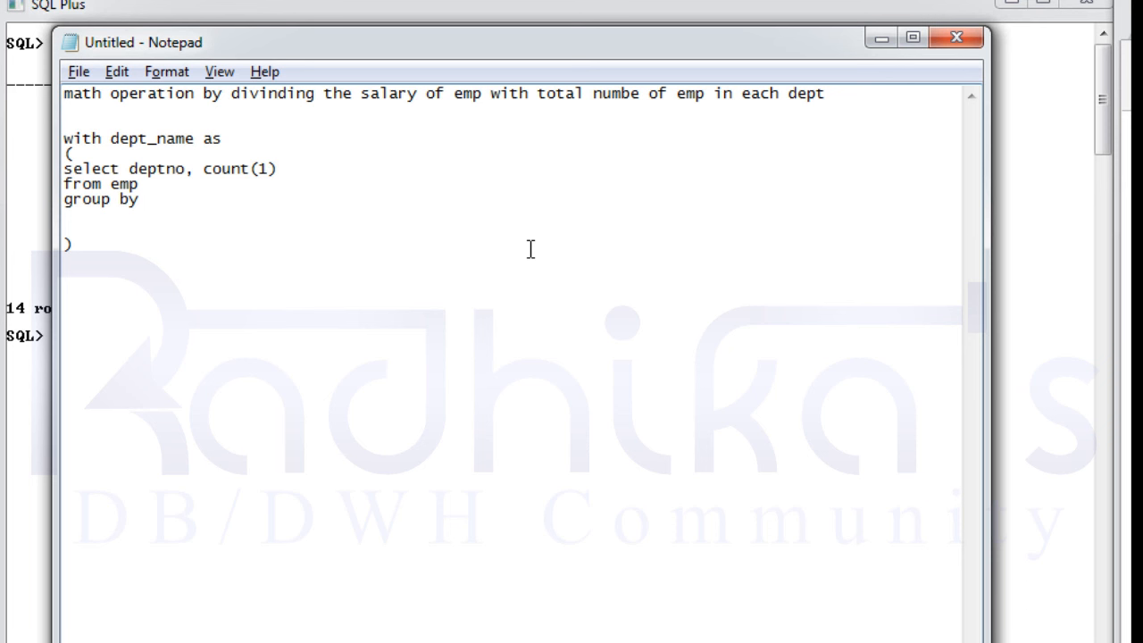
pyautogui.write('d')
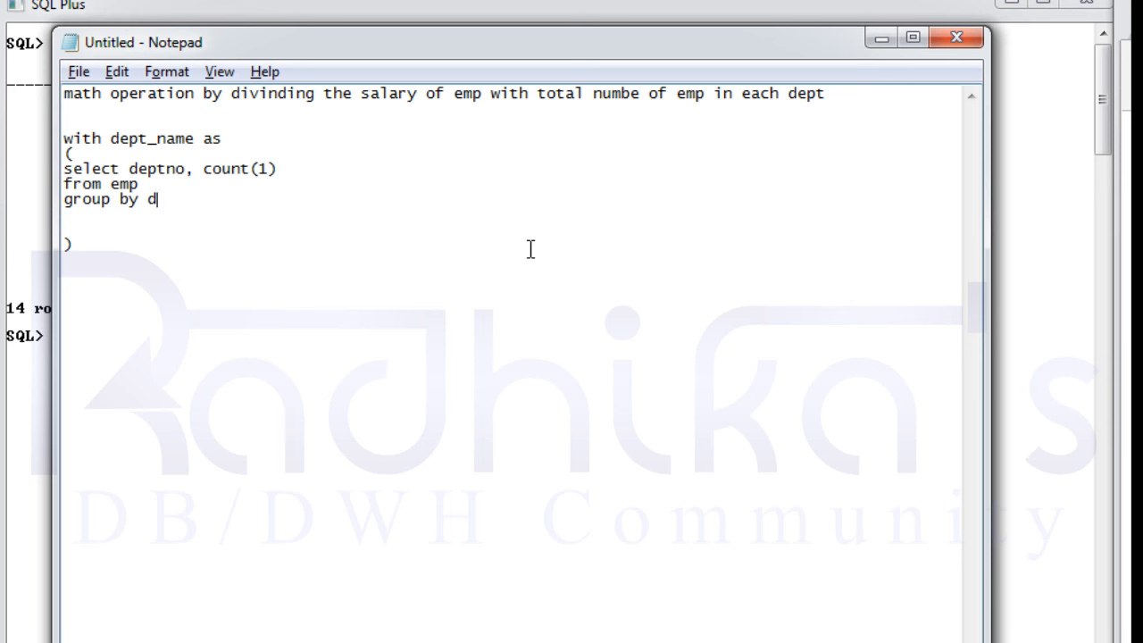
pyautogui.write('eptno')
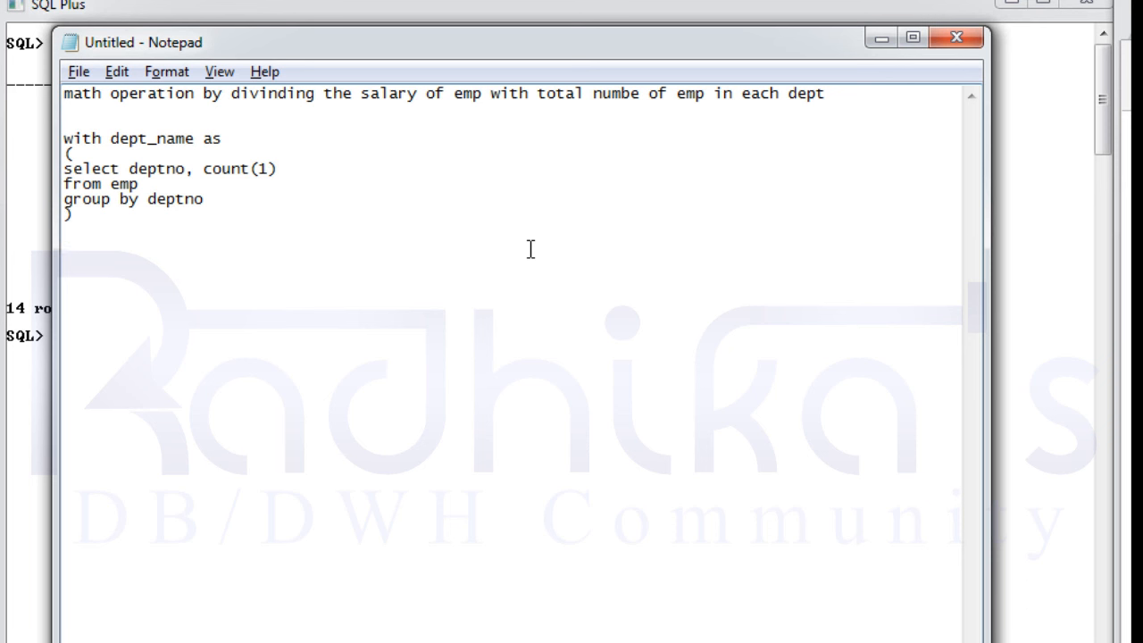
pyautogui.moveTo(131, 168)
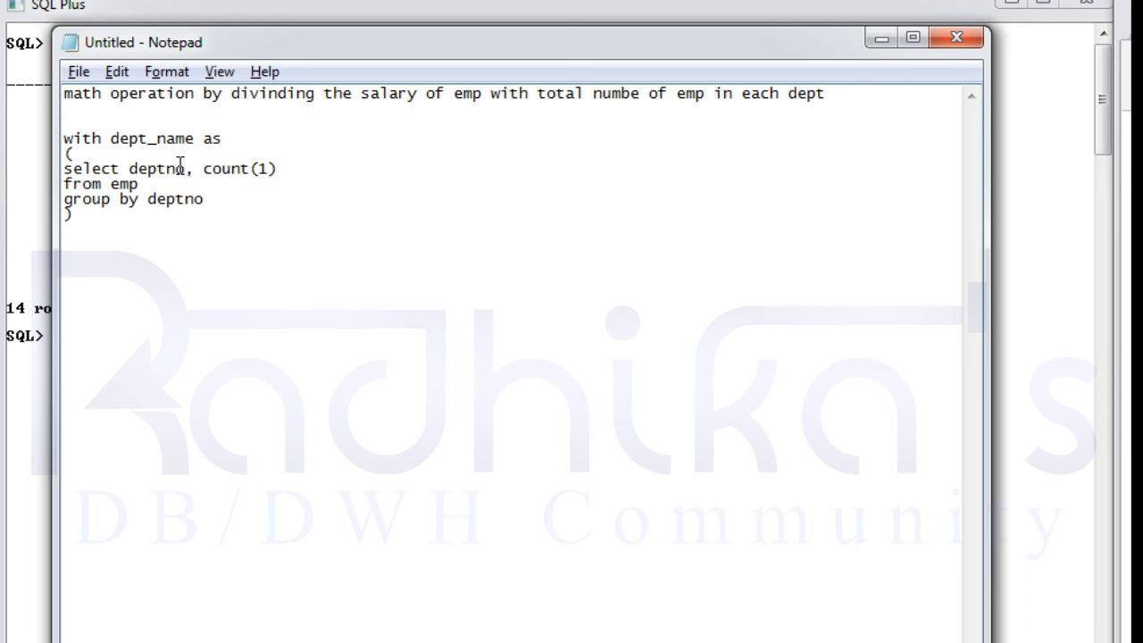
pyautogui.moveTo(278, 168)
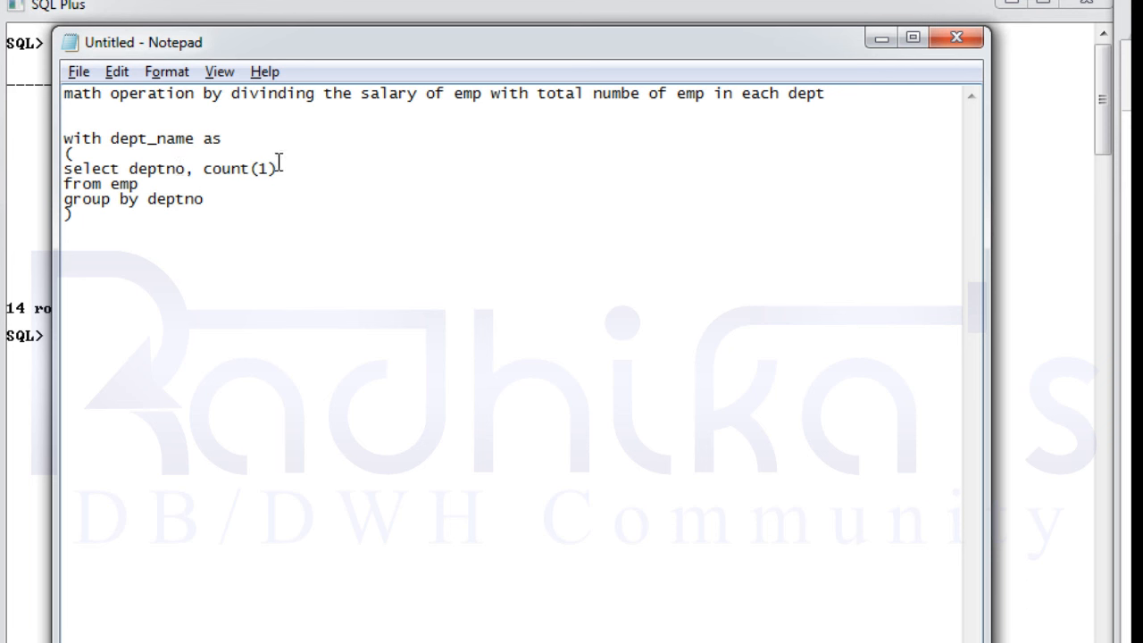
pyautogui.moveTo(284, 176)
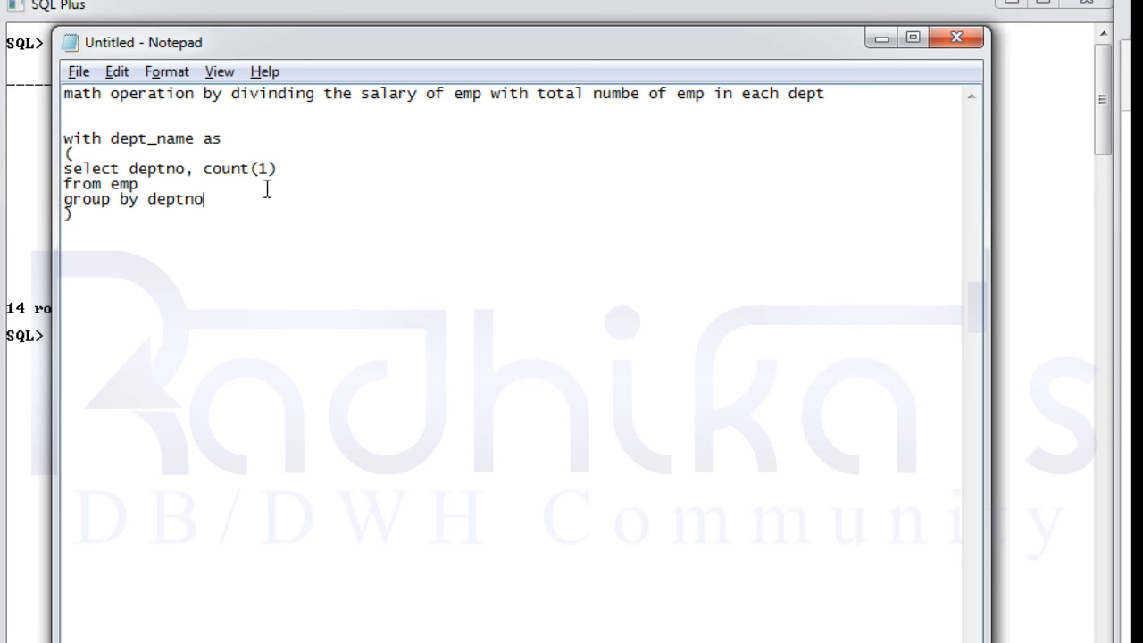
# Begin the main query on a new line: 'select empno,sal/'.
pyautogui.click(107, 220)
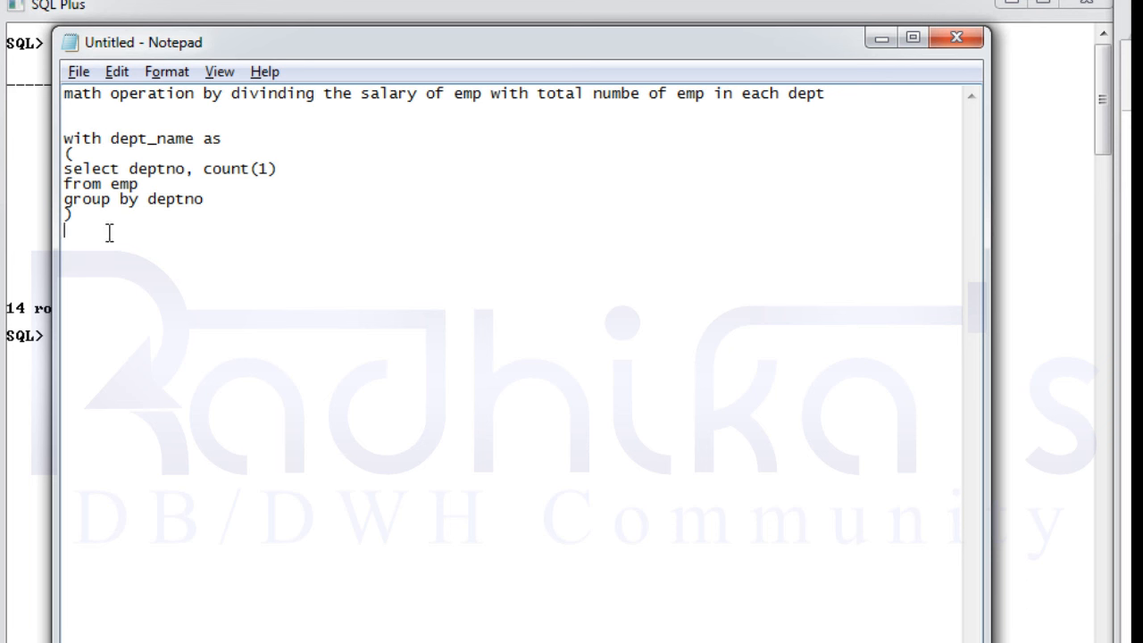
pyautogui.write('s')
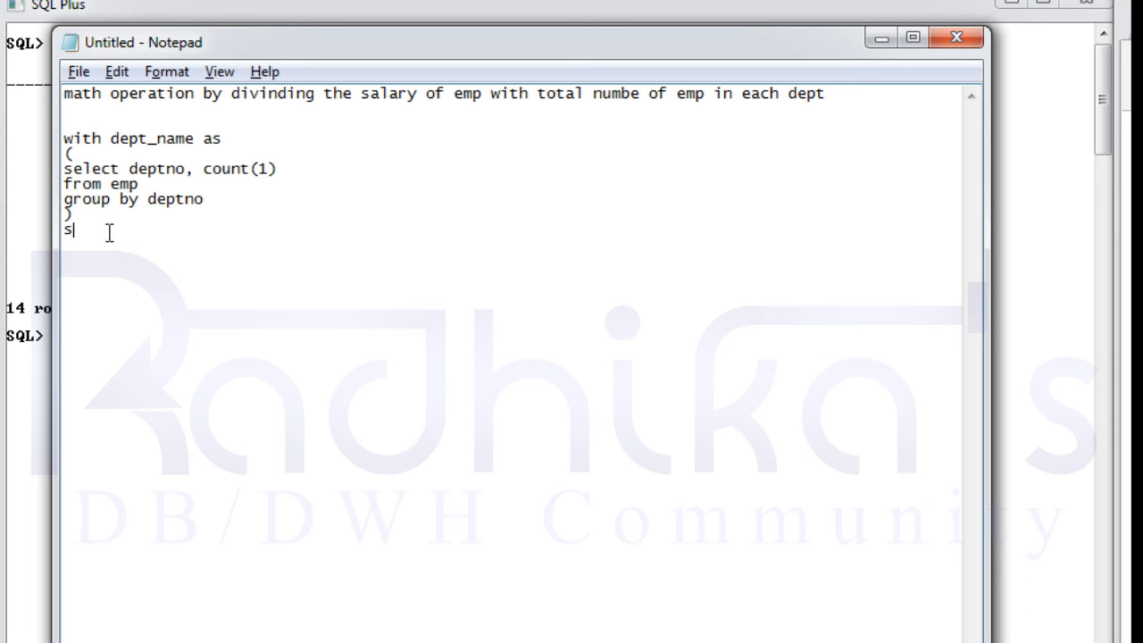
pyautogui.write('elect')
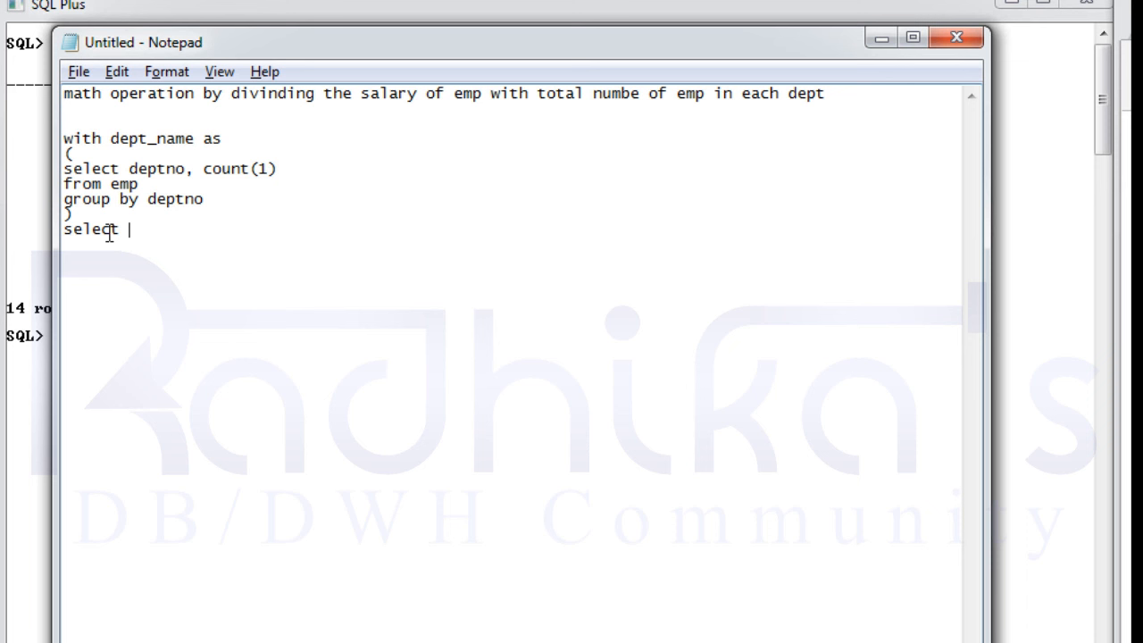
pyautogui.write('empno')
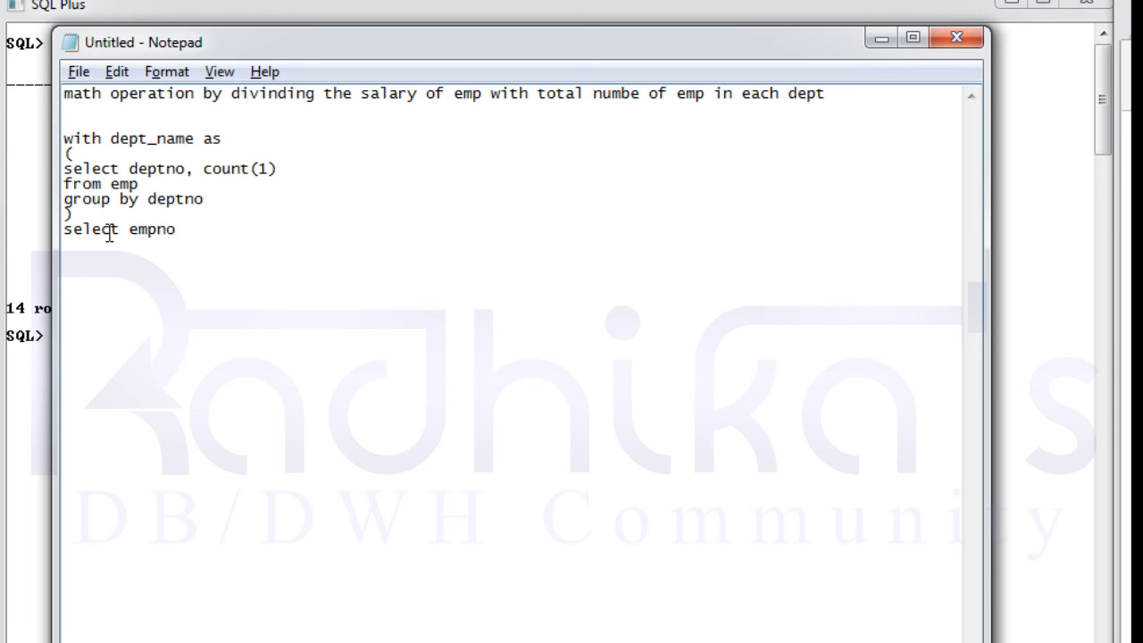
pyautogui.write(',sa')
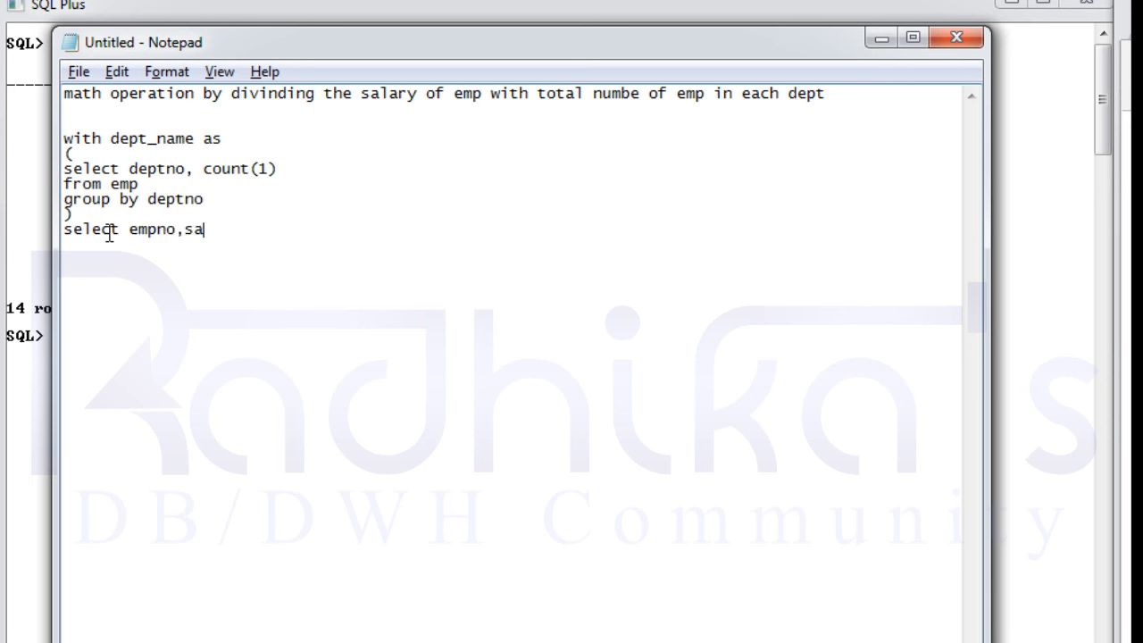
pyautogui.write('l/')
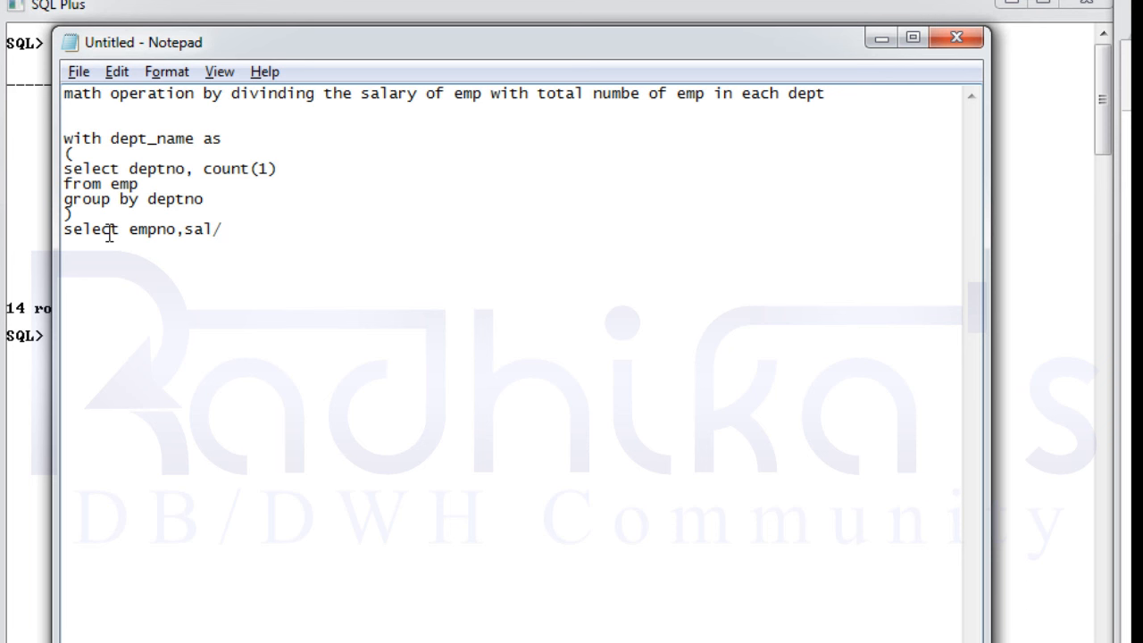
# Alias count(1) as nm_emp and complete the column as sal/nm_emp.
pyautogui.click(290, 168)
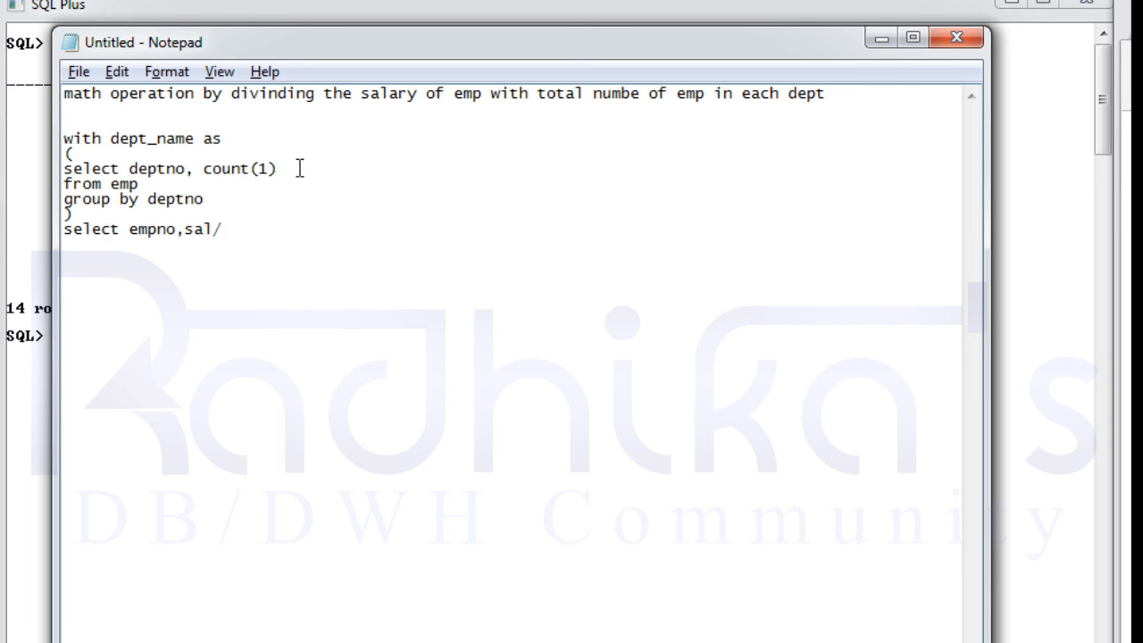
pyautogui.write('as')
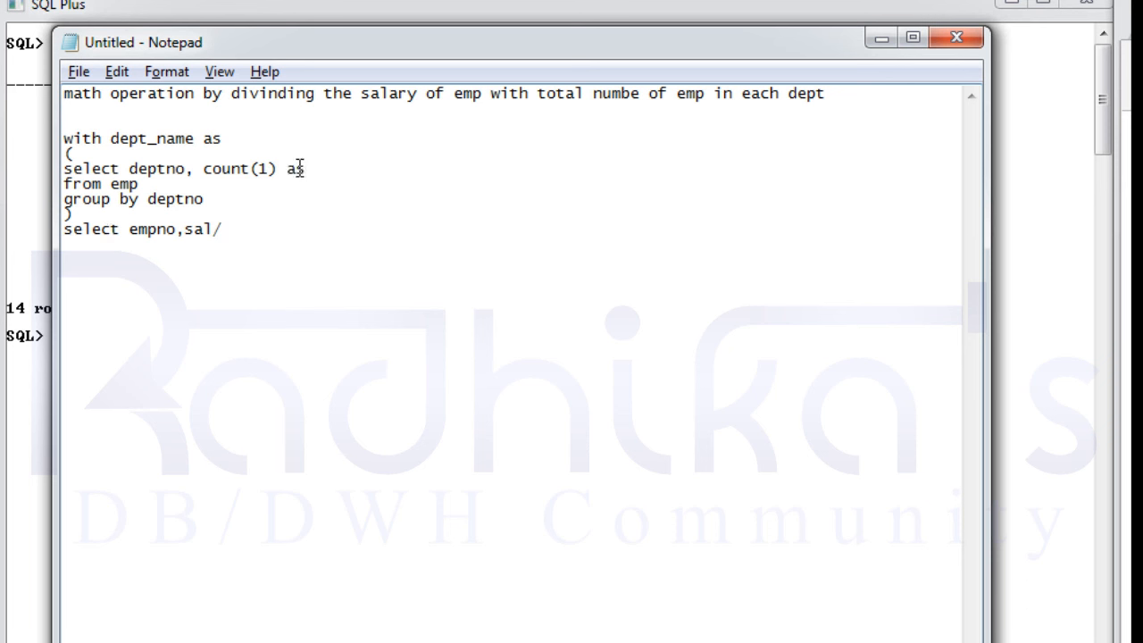
pyautogui.write('nm')
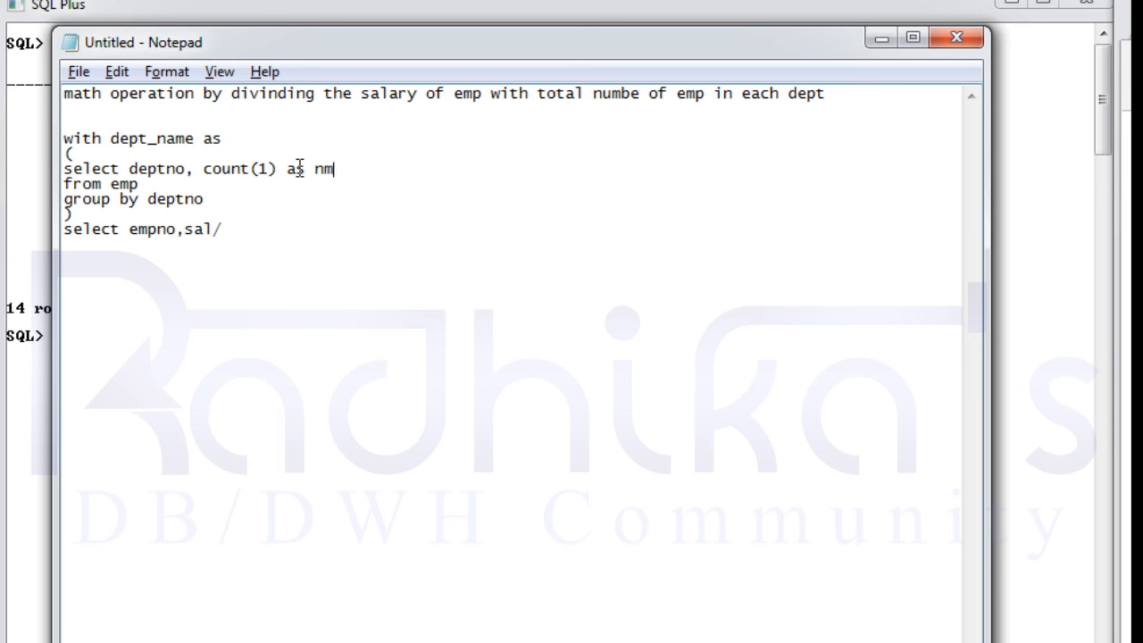
pyautogui.write('_emp')
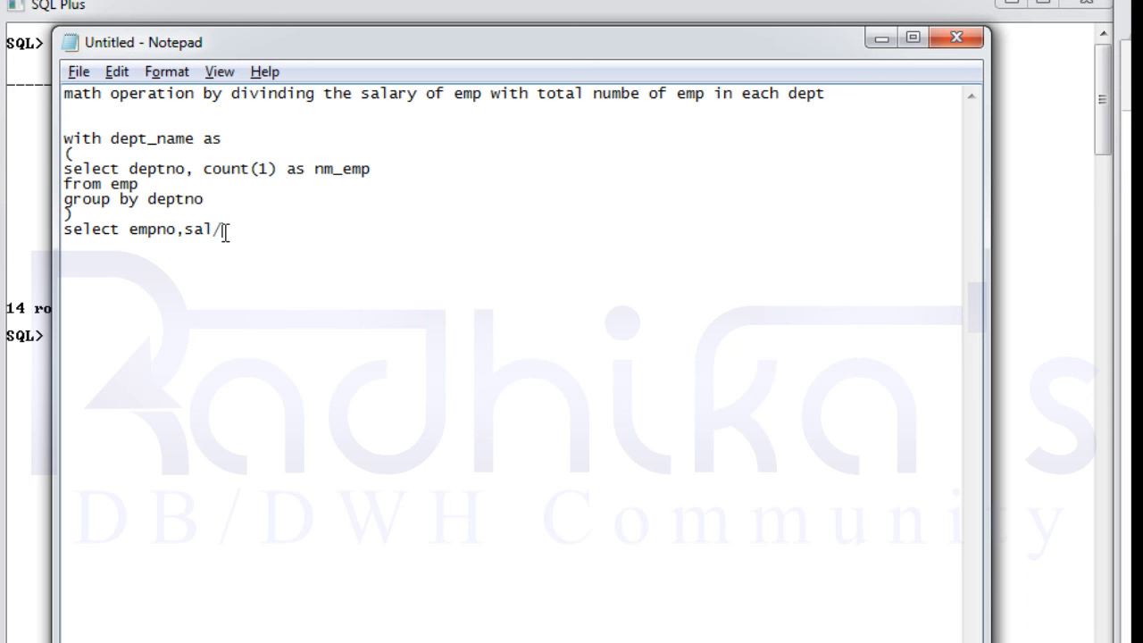
pyautogui.write('nm_em')
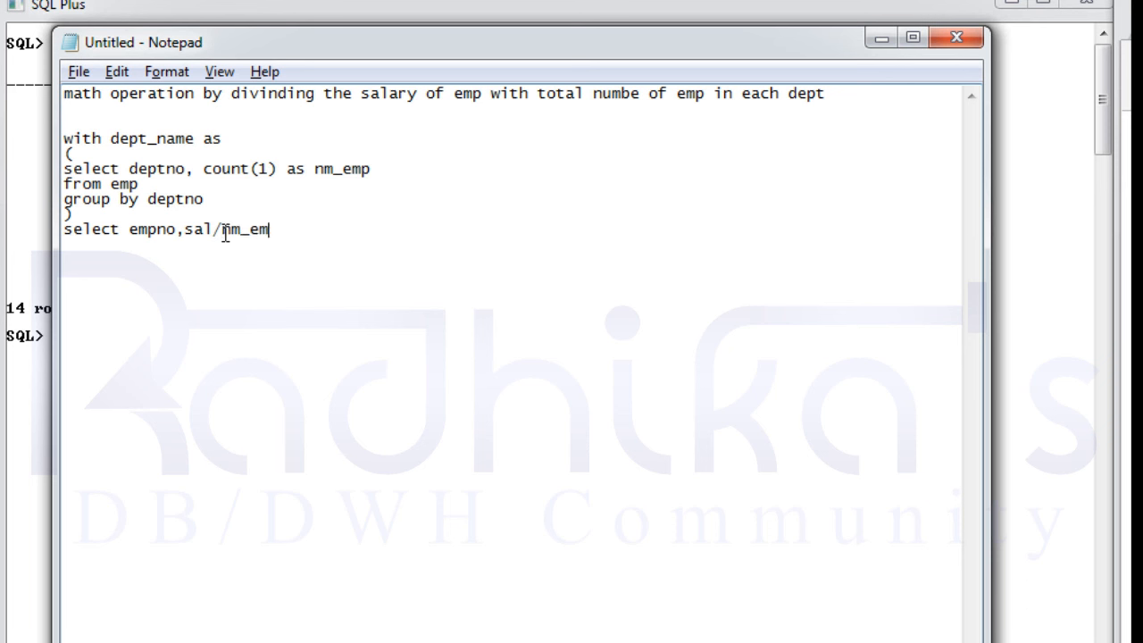
pyautogui.write('p')
pyautogui.write('from emp e')
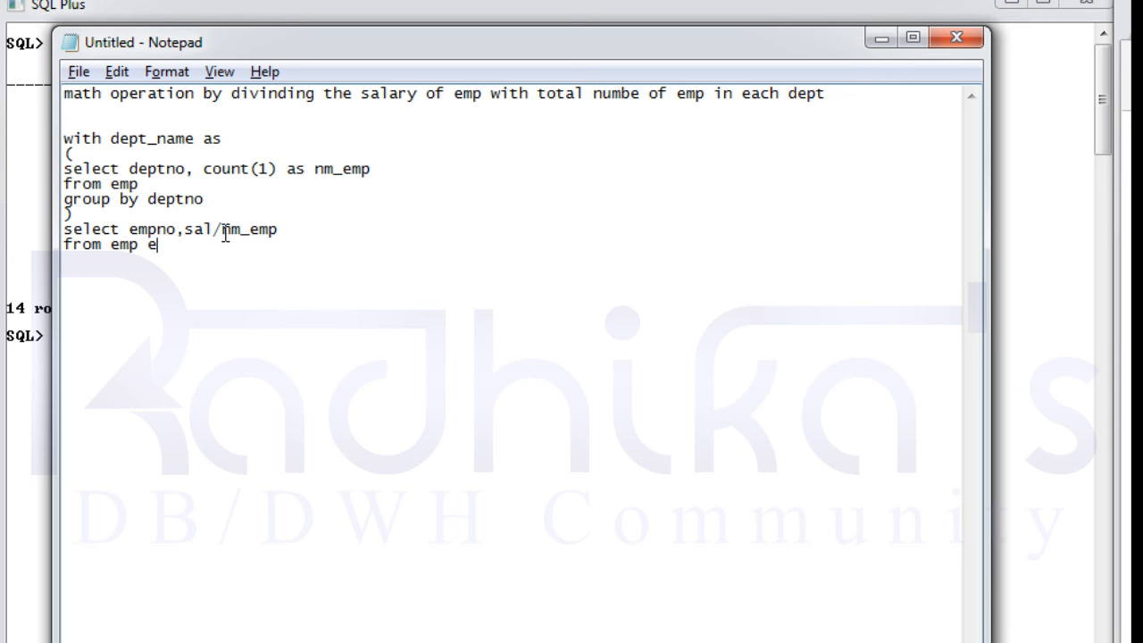
pyautogui.write(',')
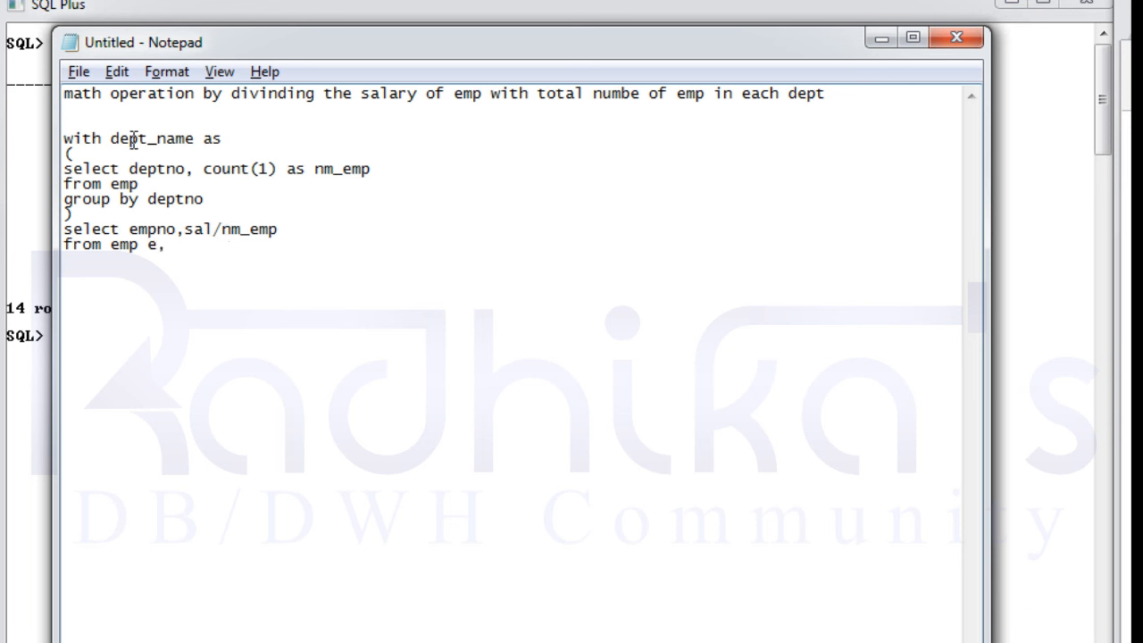
# Join emp e to dept_name c on e.deptno=c.deptno, then select the whole query.
pyautogui.doubleClick(134, 138)
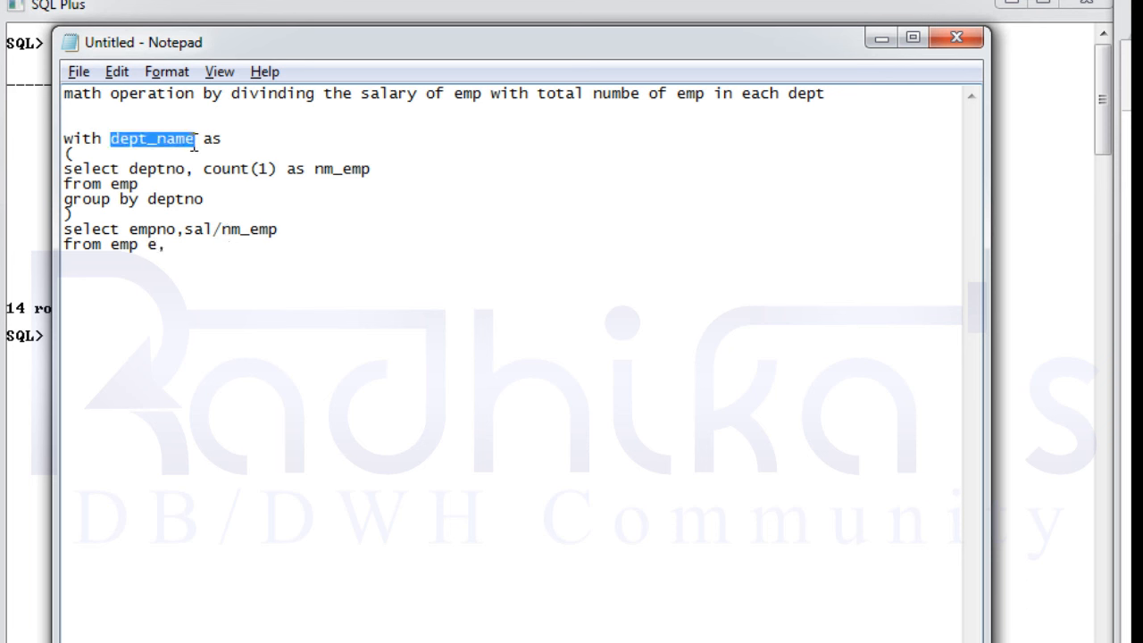
pyautogui.click(174, 245)
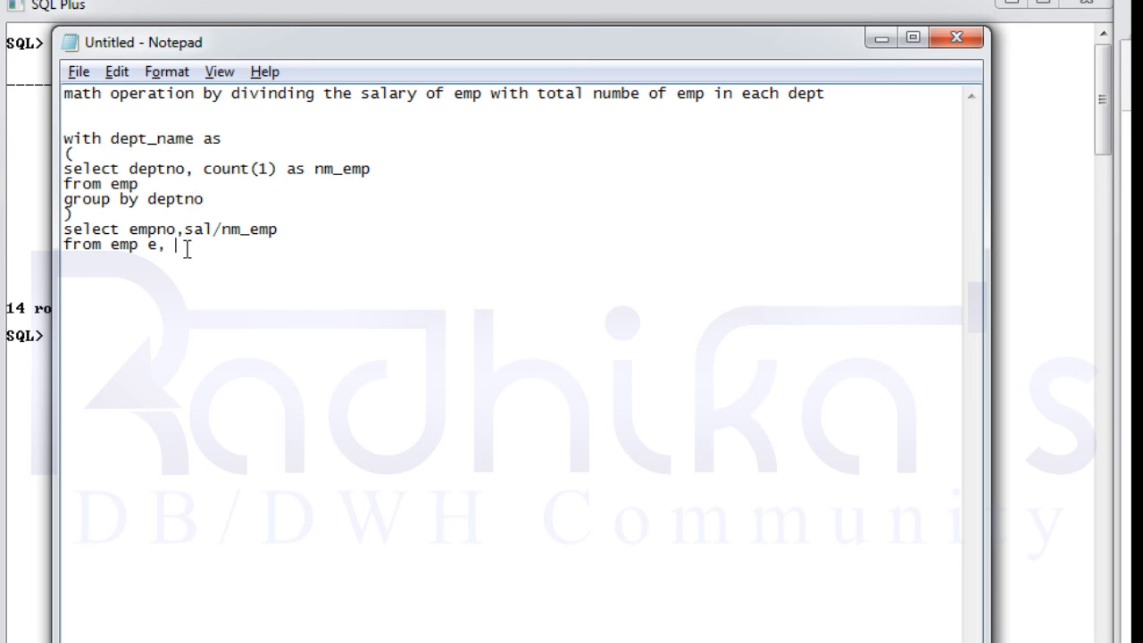
pyautogui.write('dept_name')
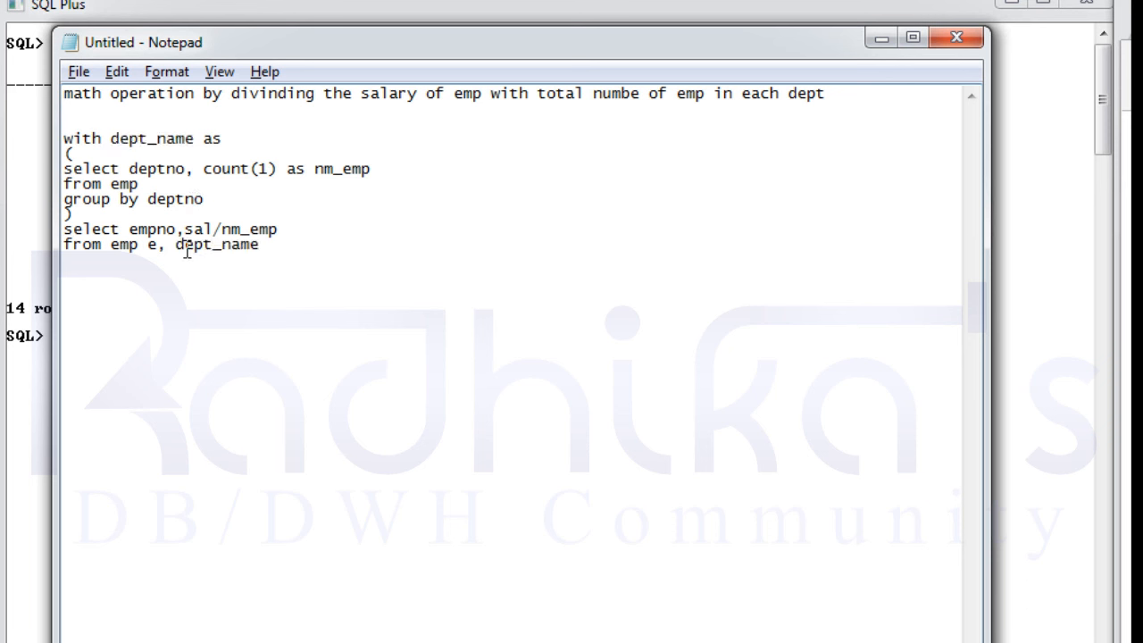
pyautogui.write('c')
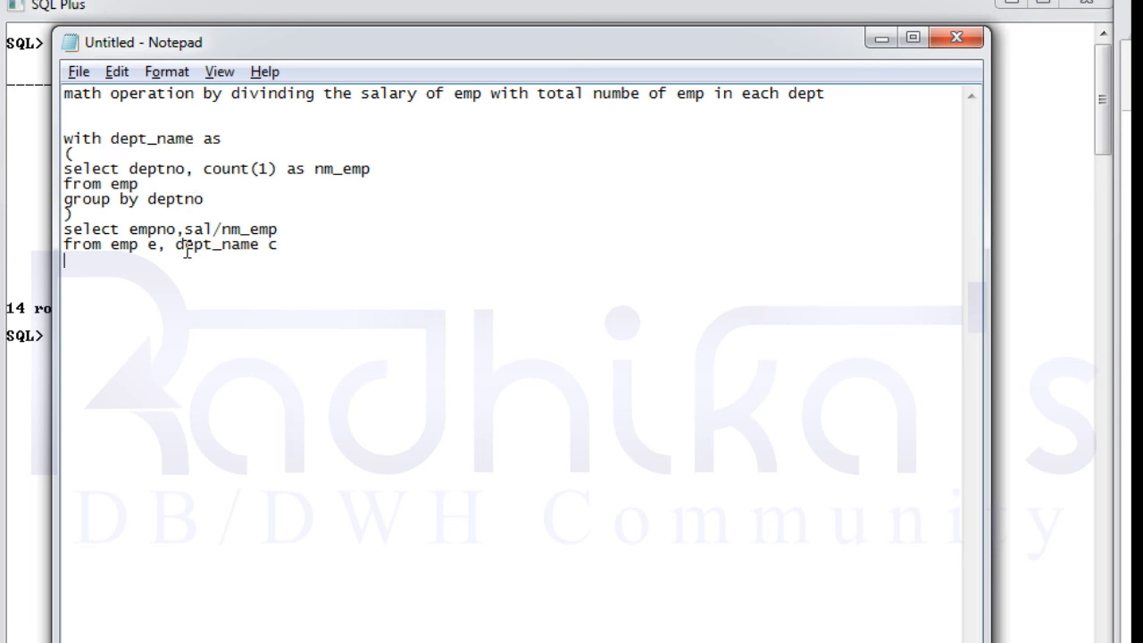
pyautogui.write('where e')
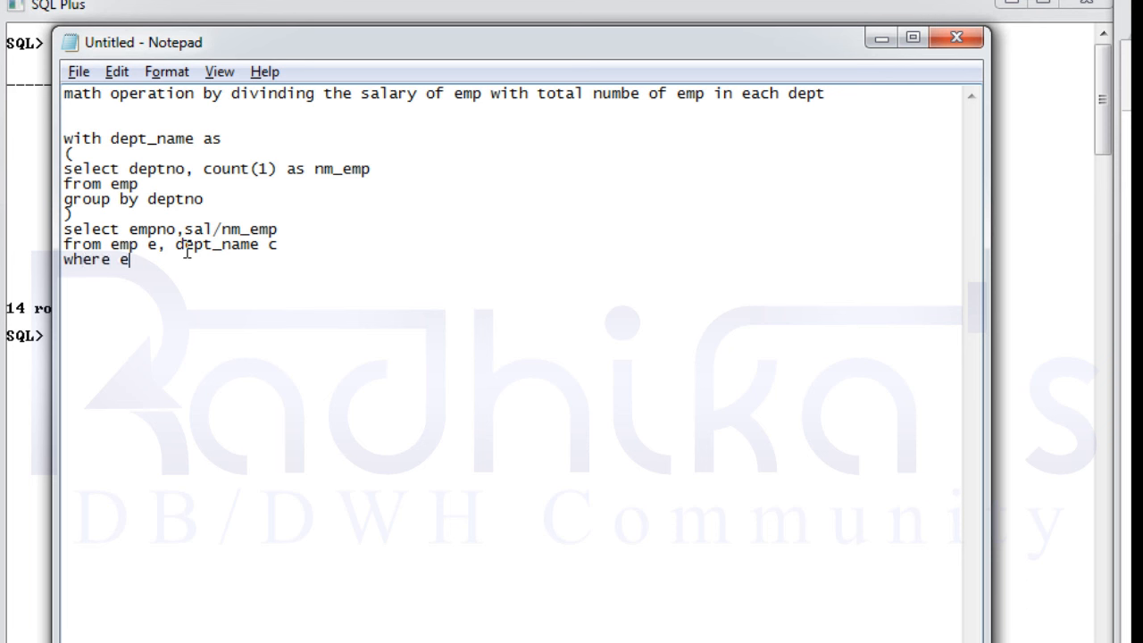
pyautogui.write('.deptno=')
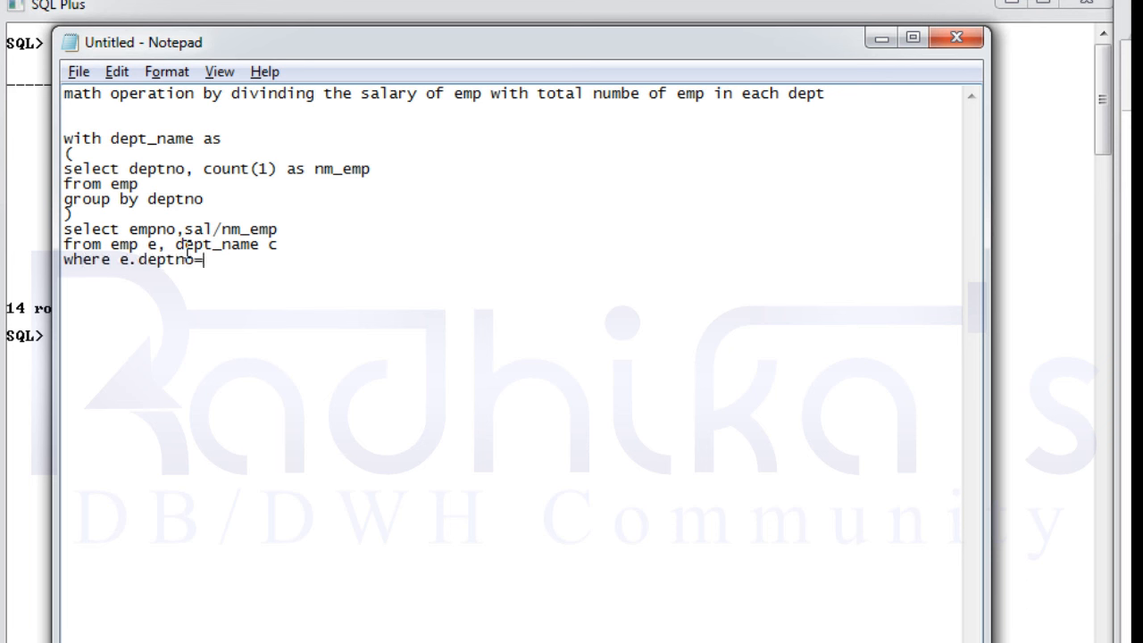
pyautogui.write('c.')
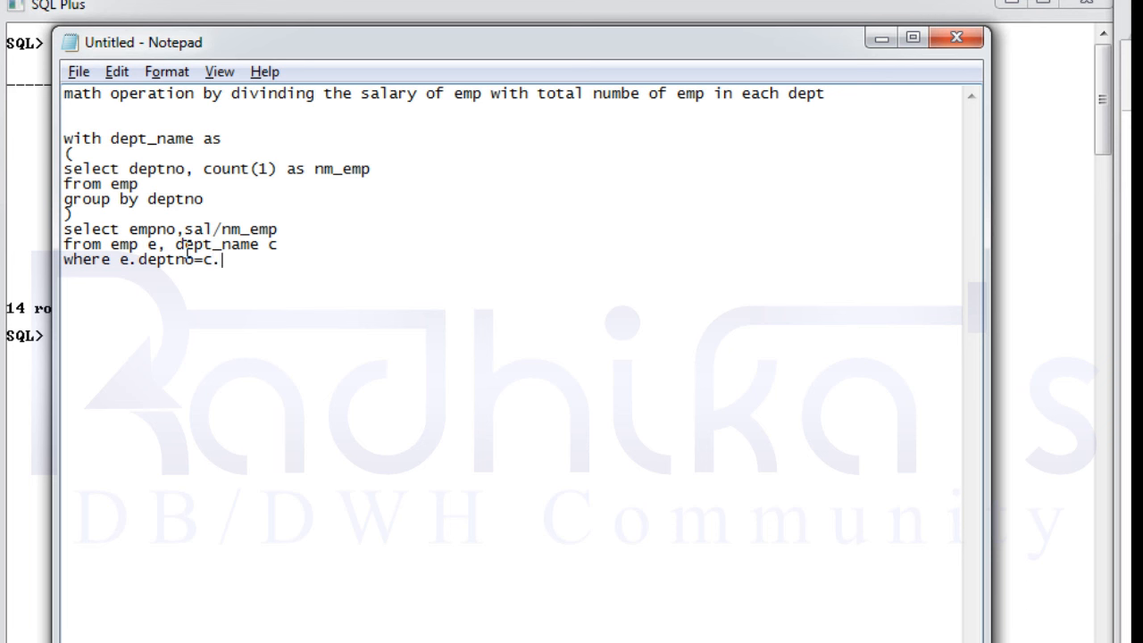
pyautogui.write('deptno;')
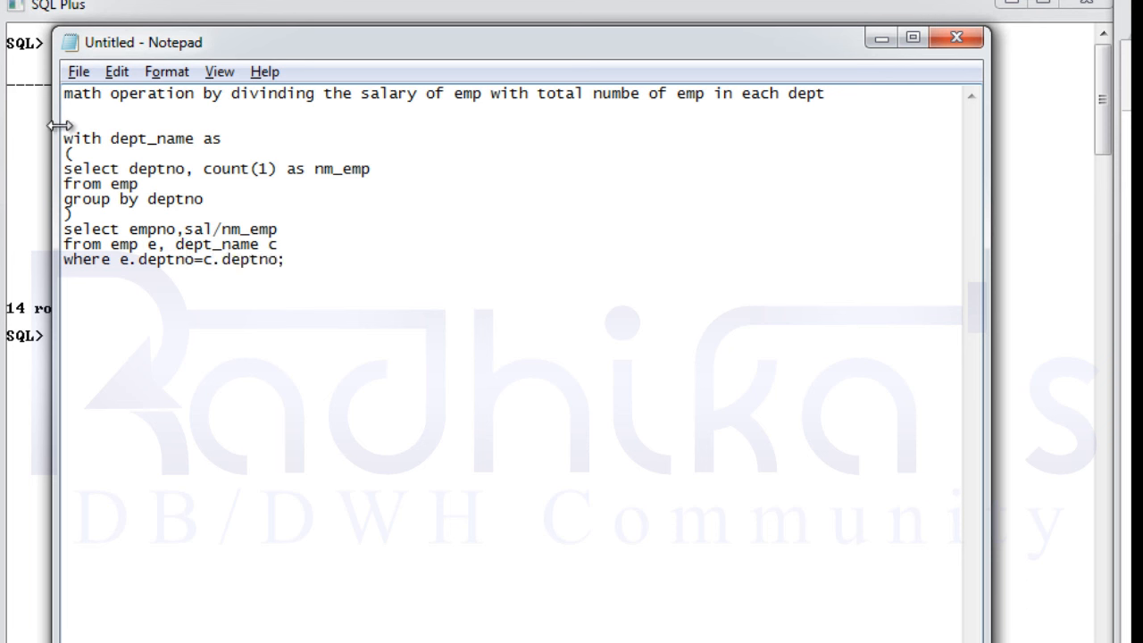
pyautogui.moveTo(64, 138); pyautogui.dragTo(286, 259)
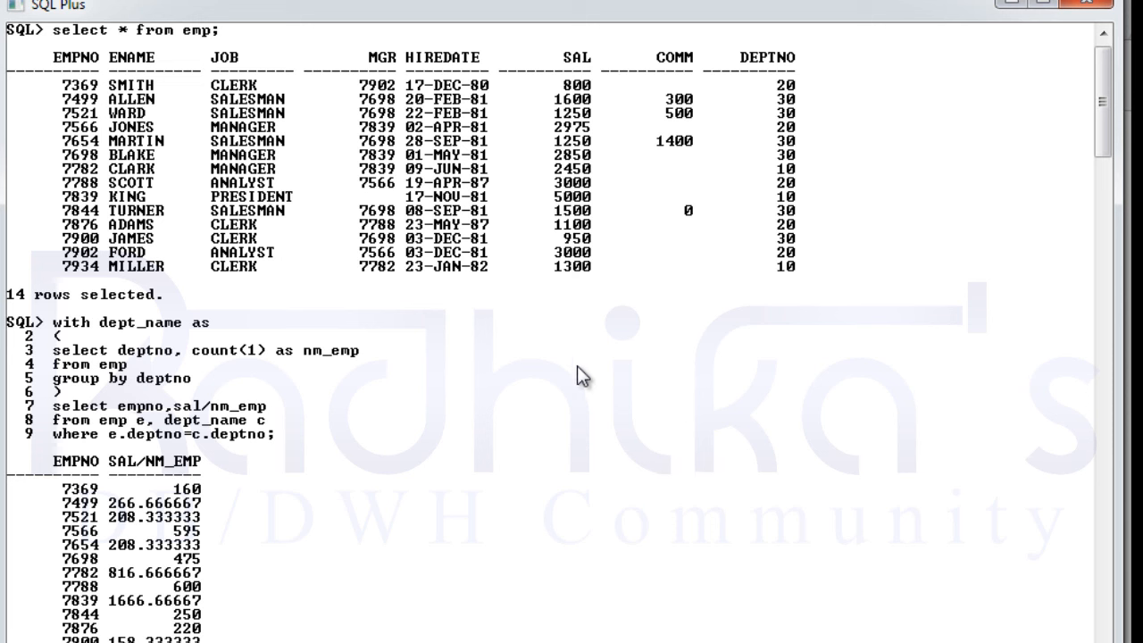
pyautogui.moveTo(589, 382)
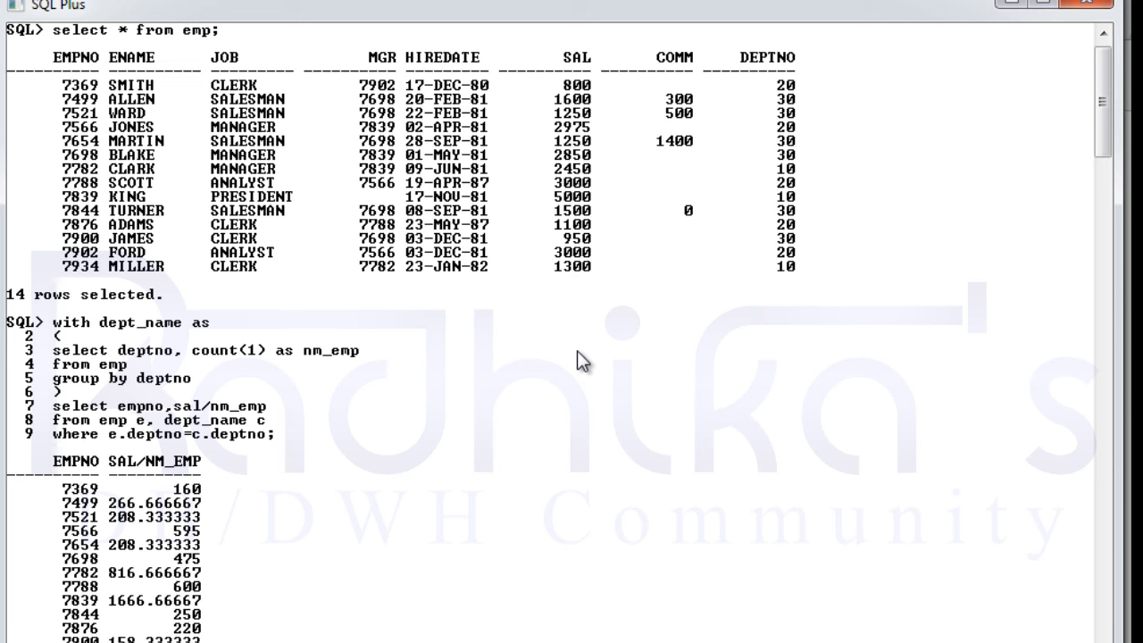